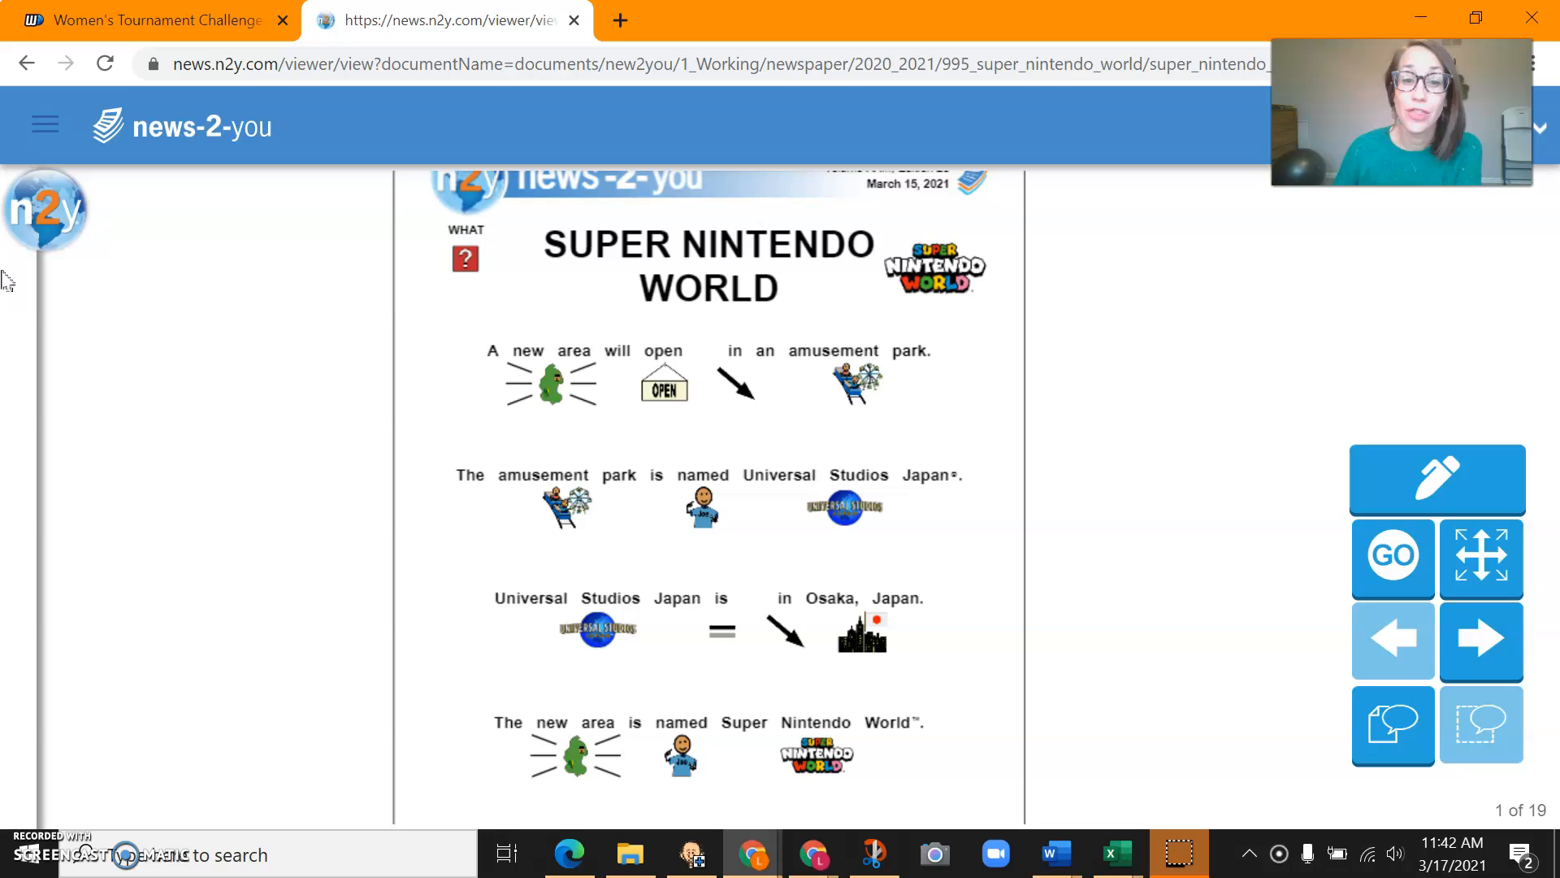
pyautogui.moveTo(80, 438)
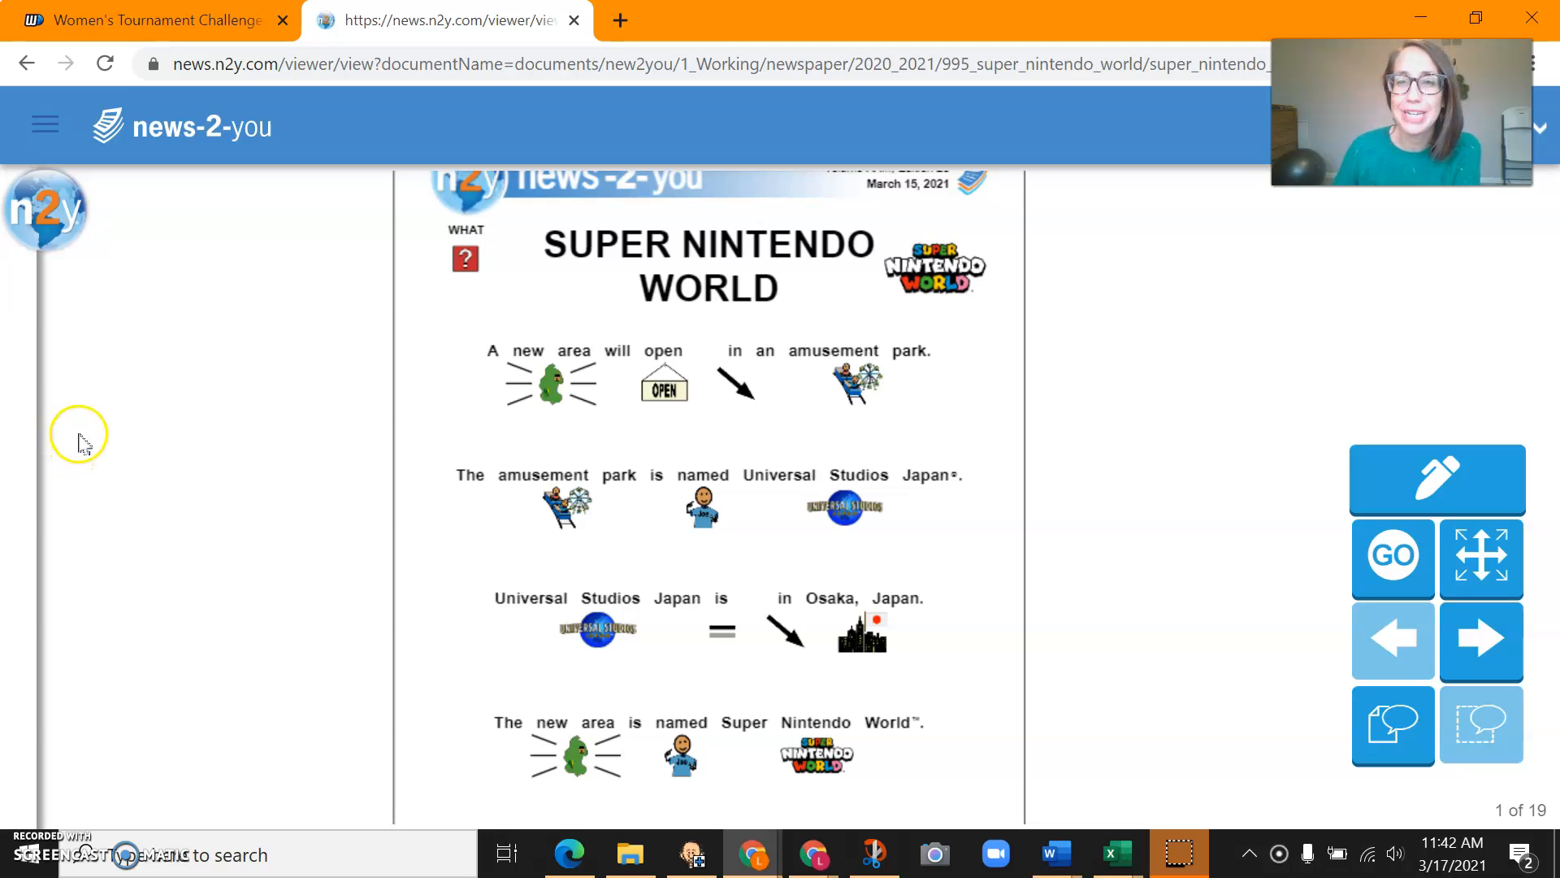
pyautogui.moveTo(433, 365)
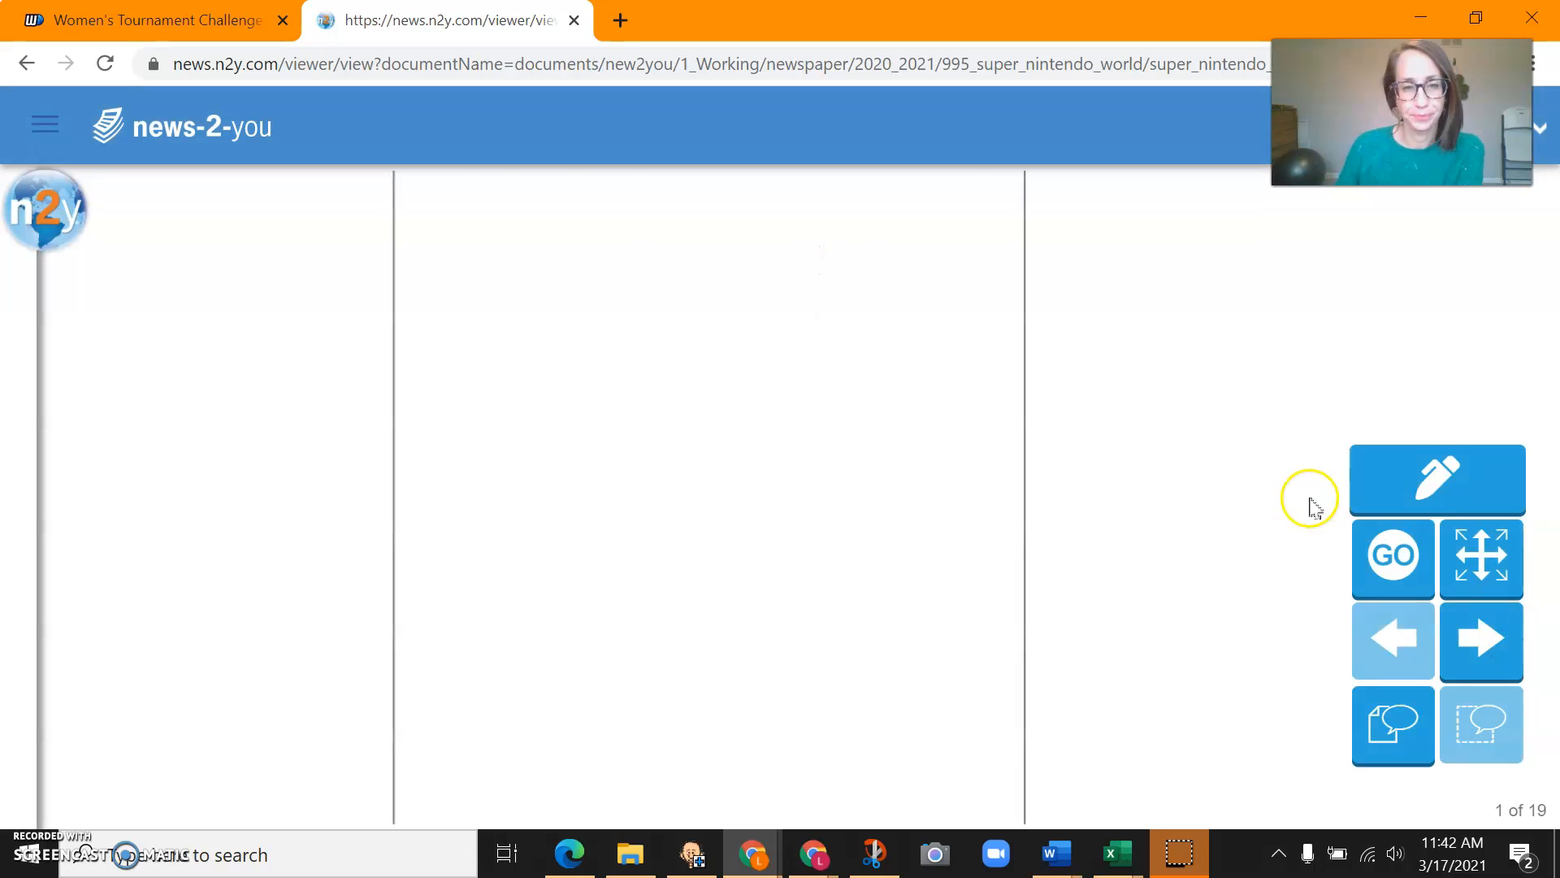
# Page from the Super Nintendo World front page through page 2
pyautogui.click(1480, 640)
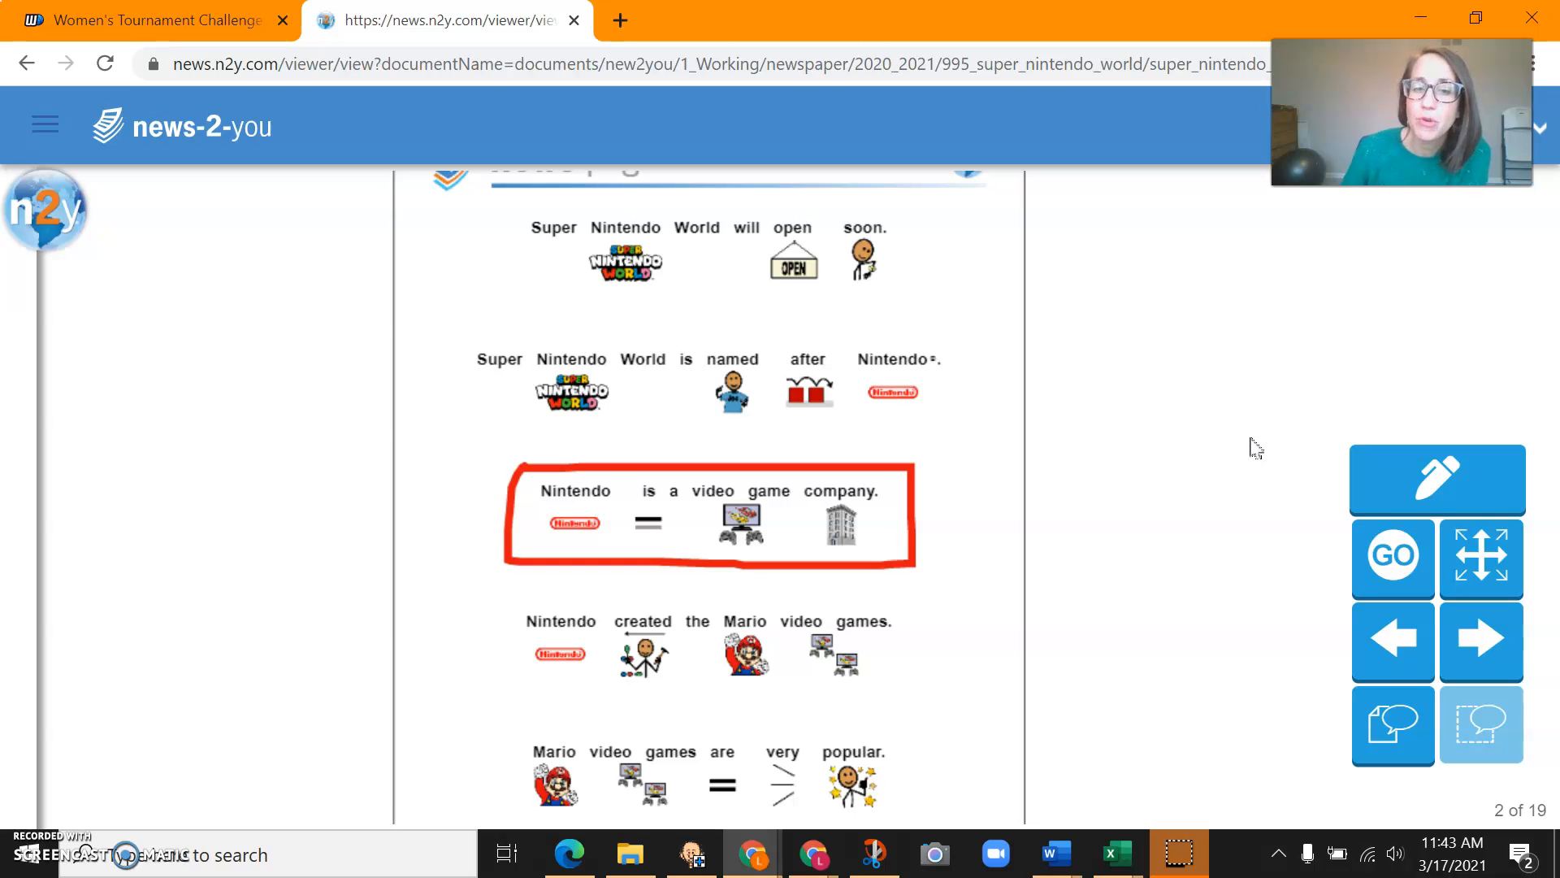
pyautogui.click(1481, 639)
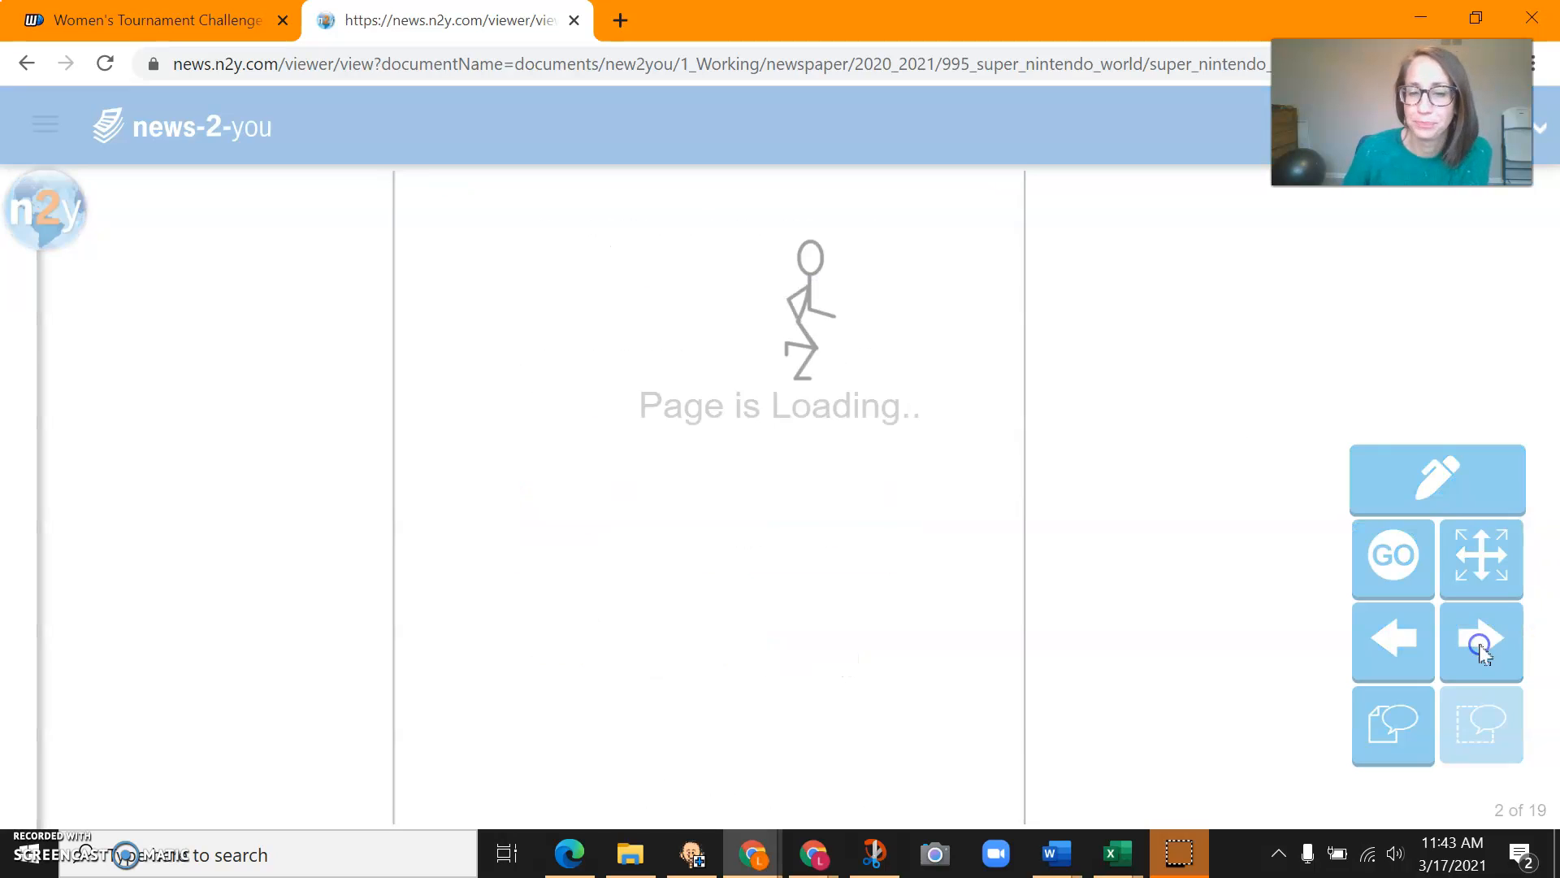
# Advance through page 3 on Mario characters and page 4 on the Mario Kart ride
pyautogui.click(1482, 639)
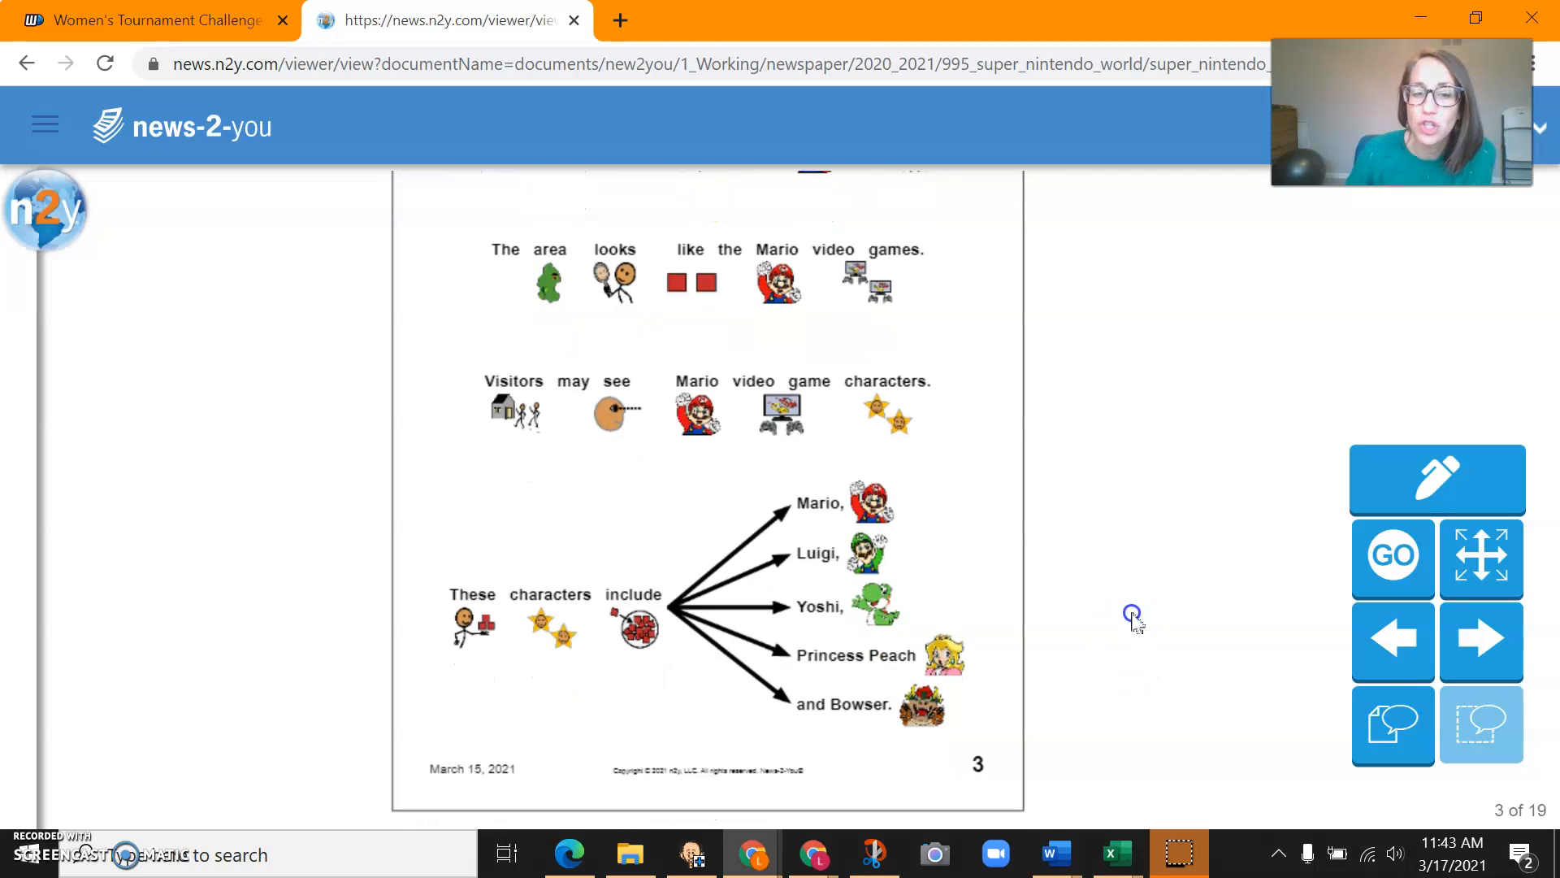
pyautogui.scroll(3)
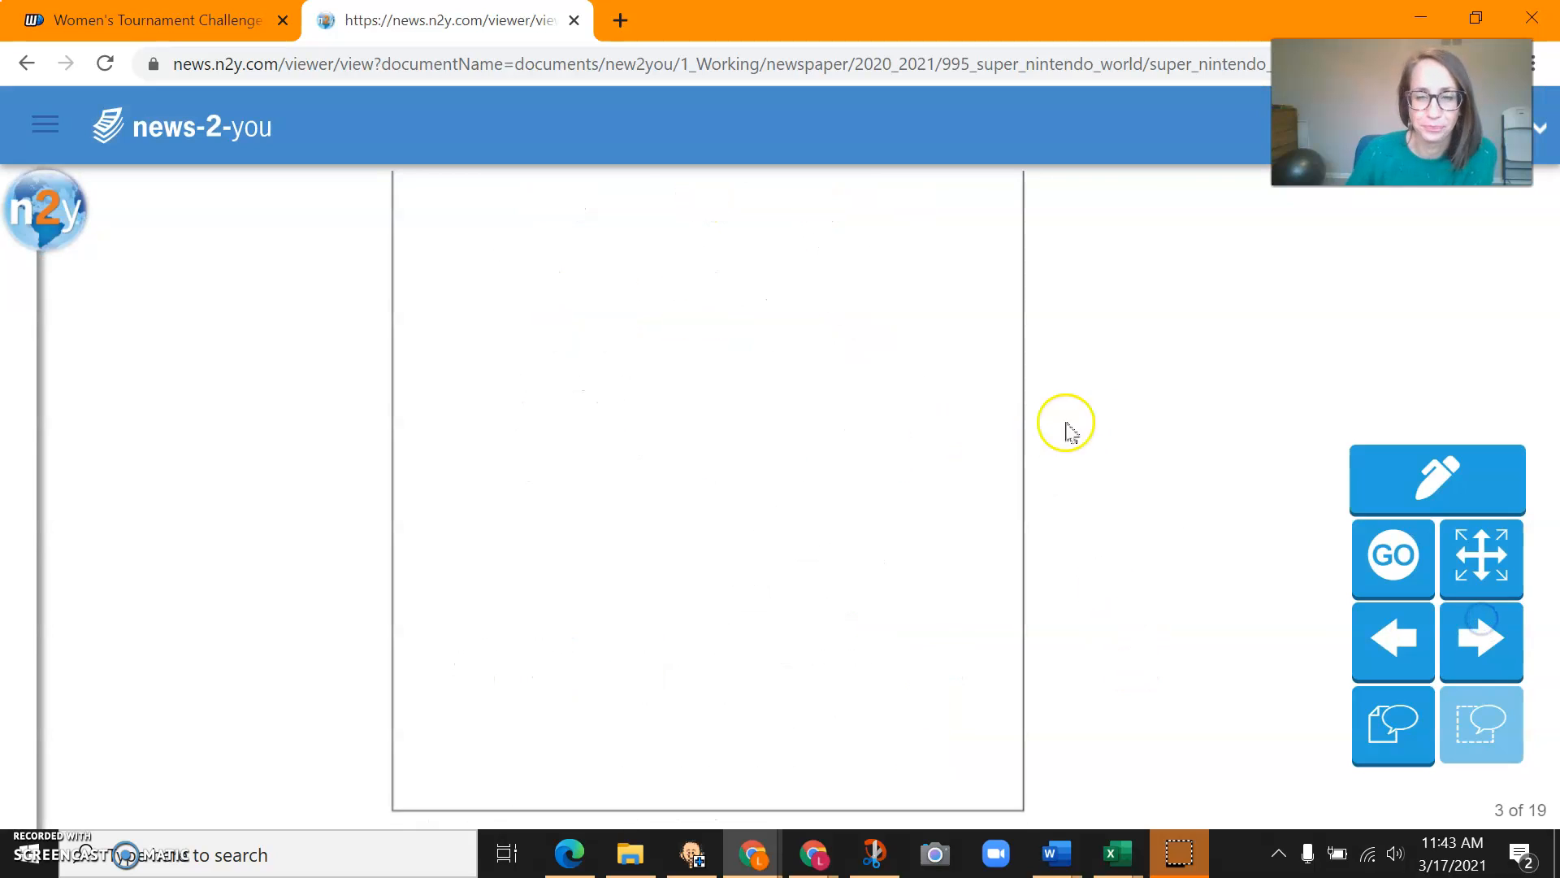
pyautogui.click(1481, 639)
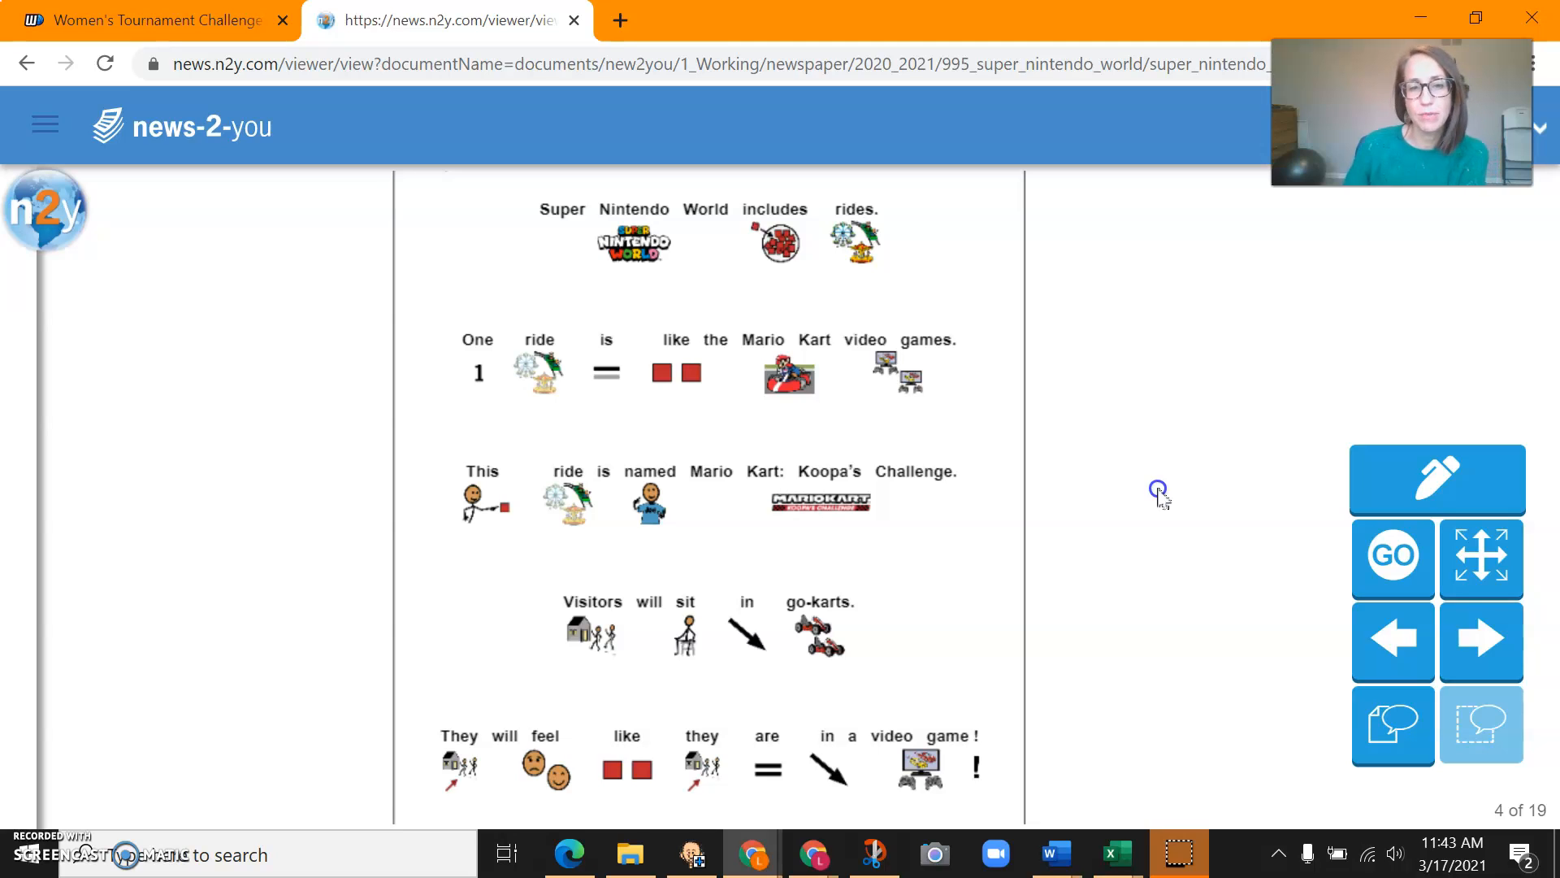
pyautogui.scroll(3)
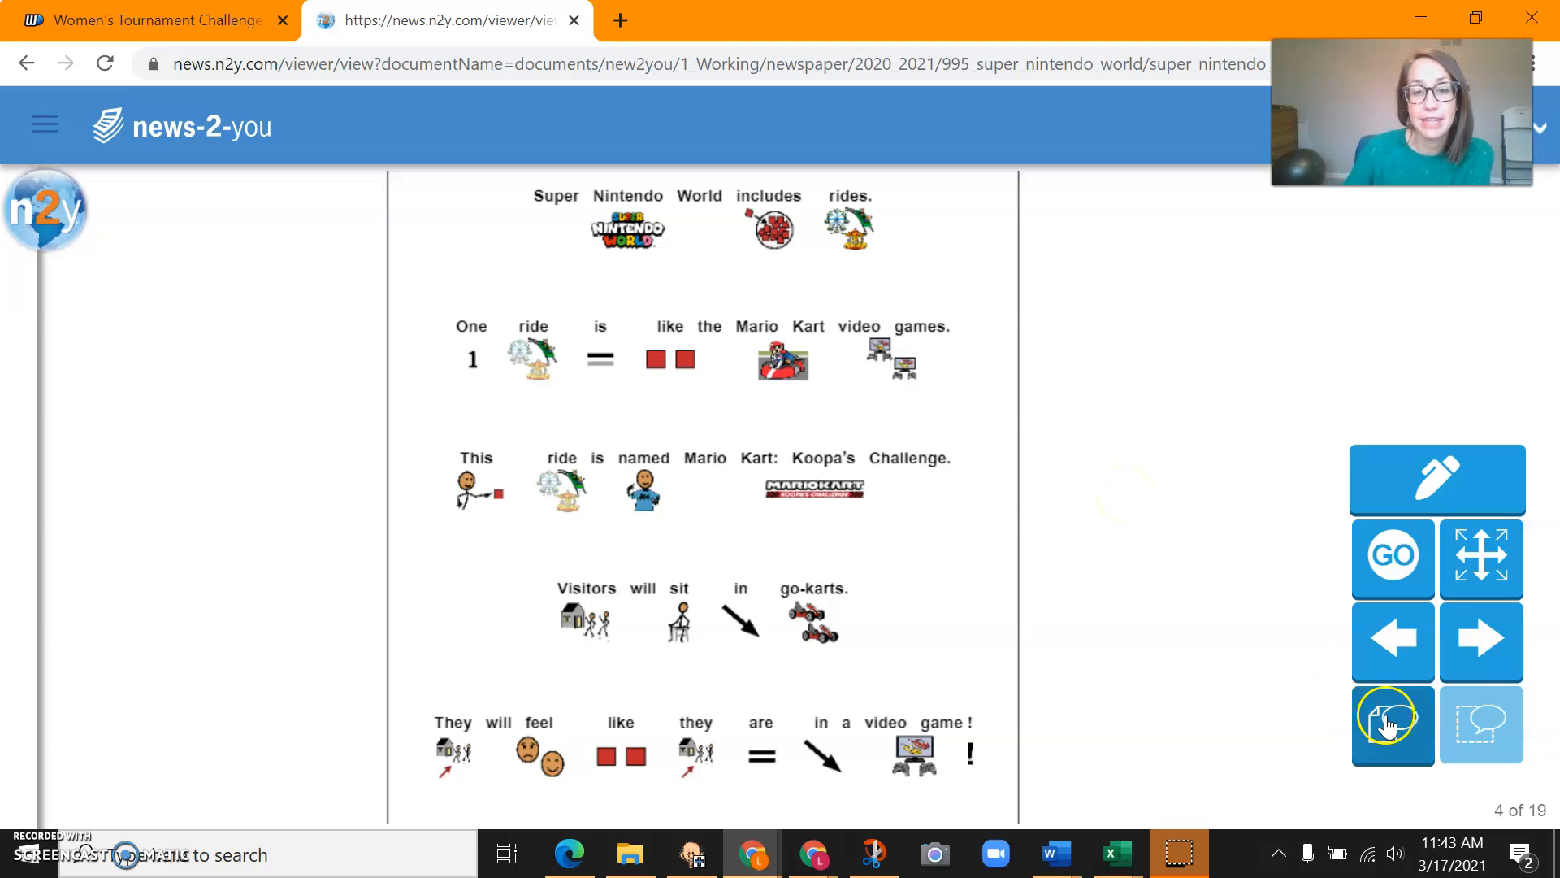
pyautogui.click(1480, 642)
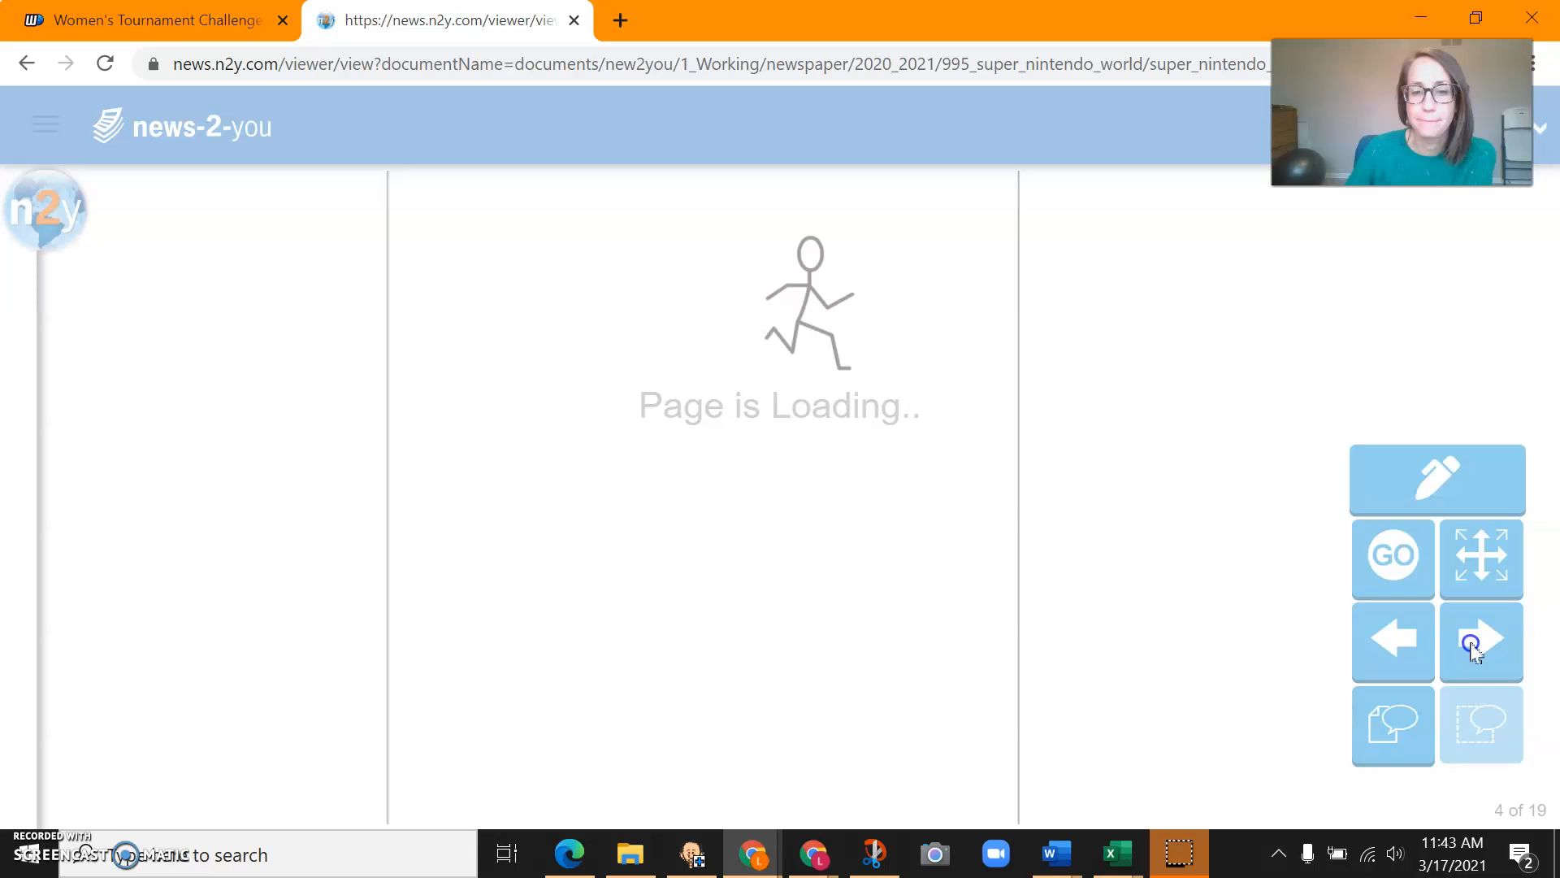
# Advance through page 5 on Yoshi's Adventure and page 6 on restaurants and wristbands
pyautogui.click(1481, 640)
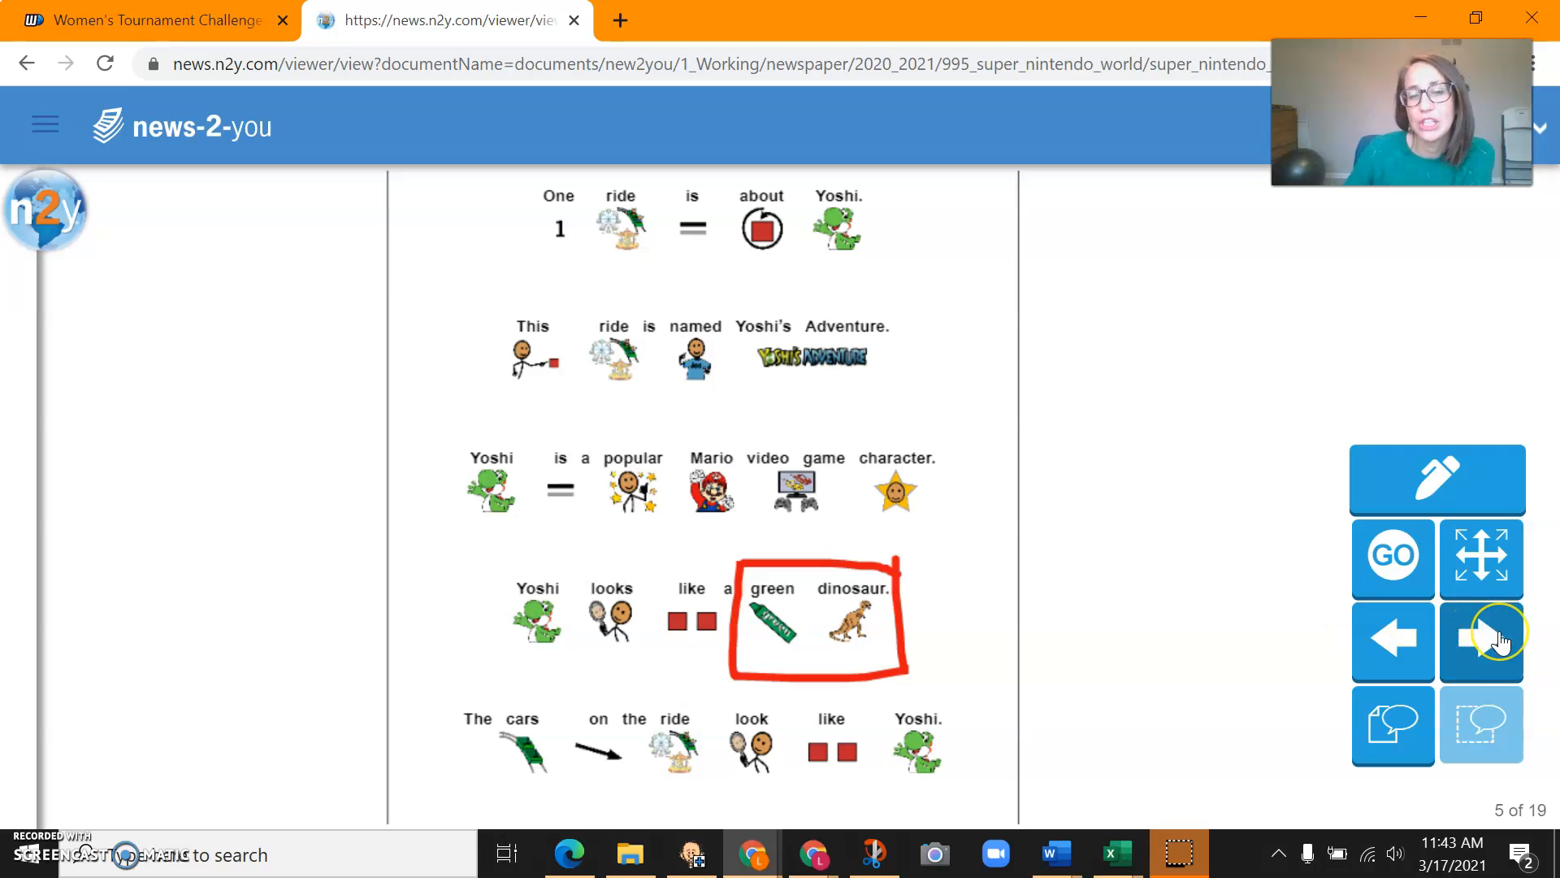
pyautogui.click(1480, 639)
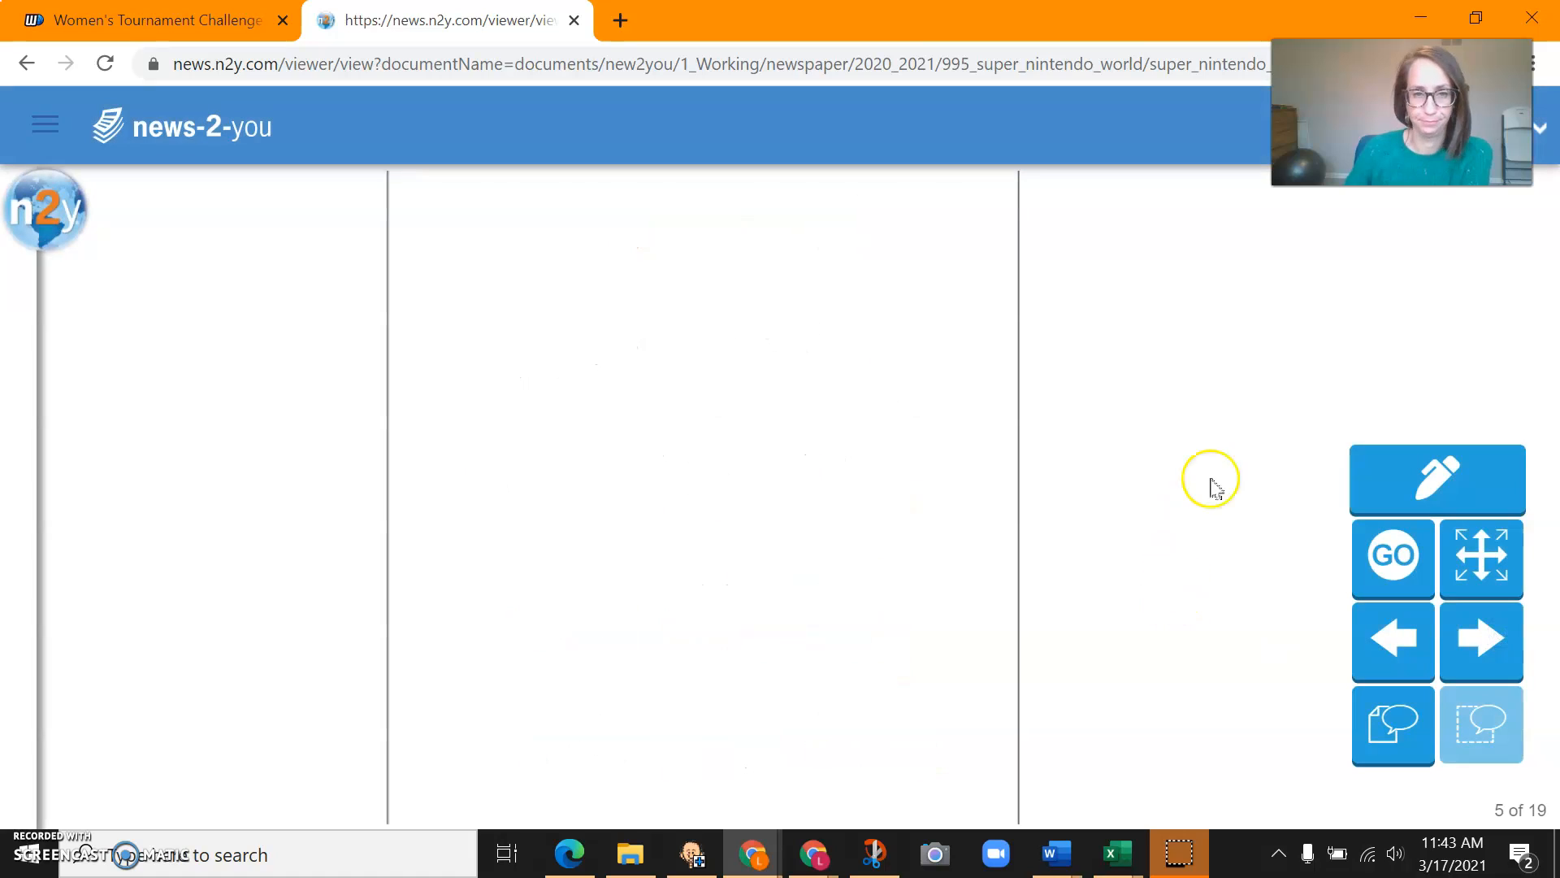
pyautogui.click(1480, 641)
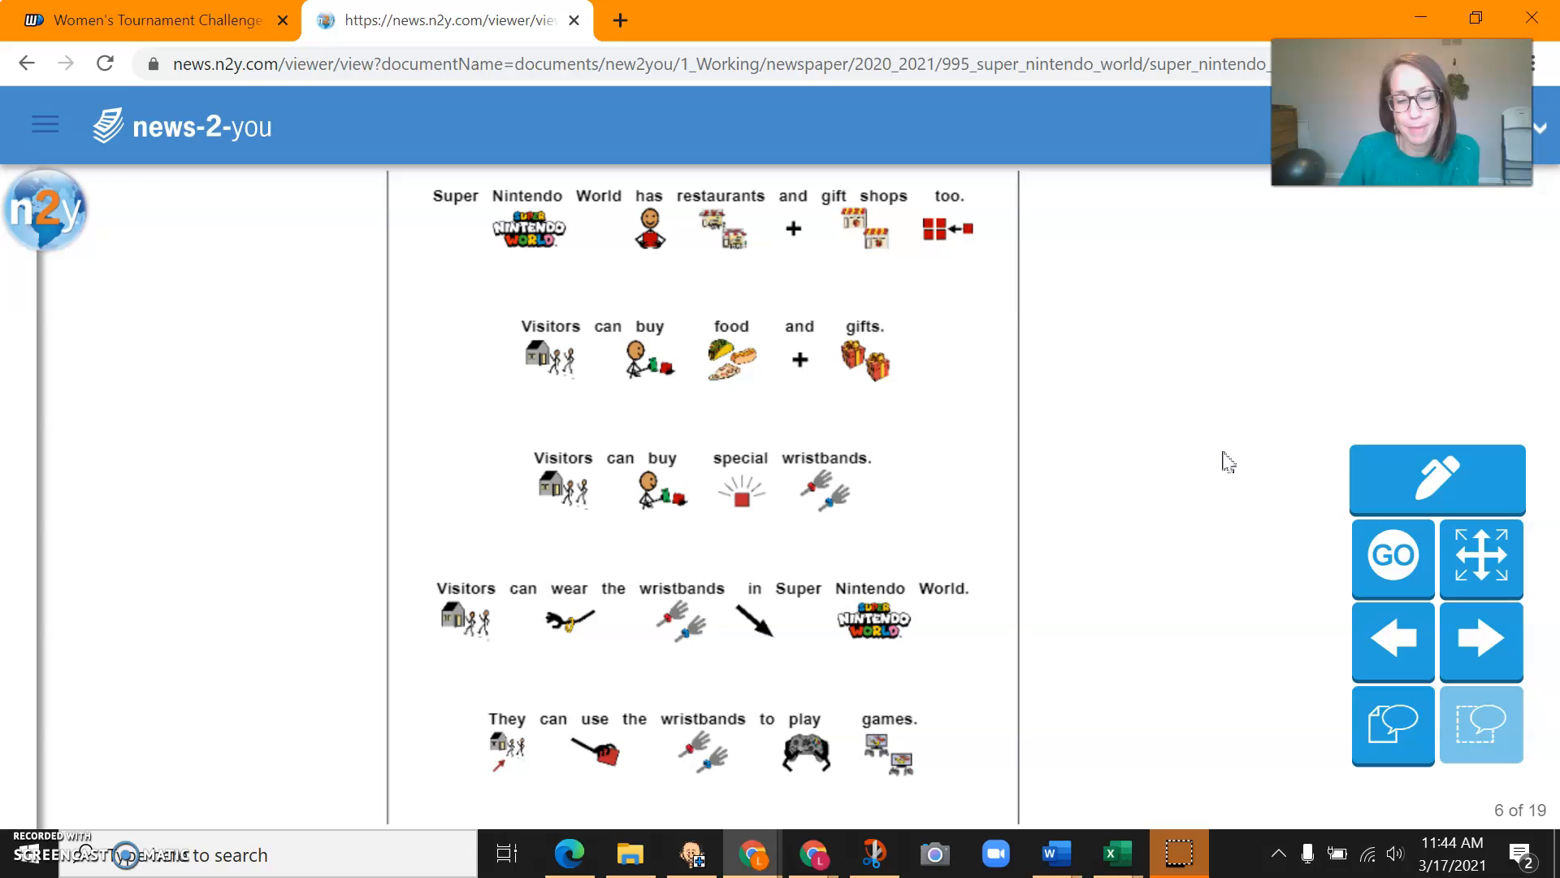
pyautogui.click(1481, 640)
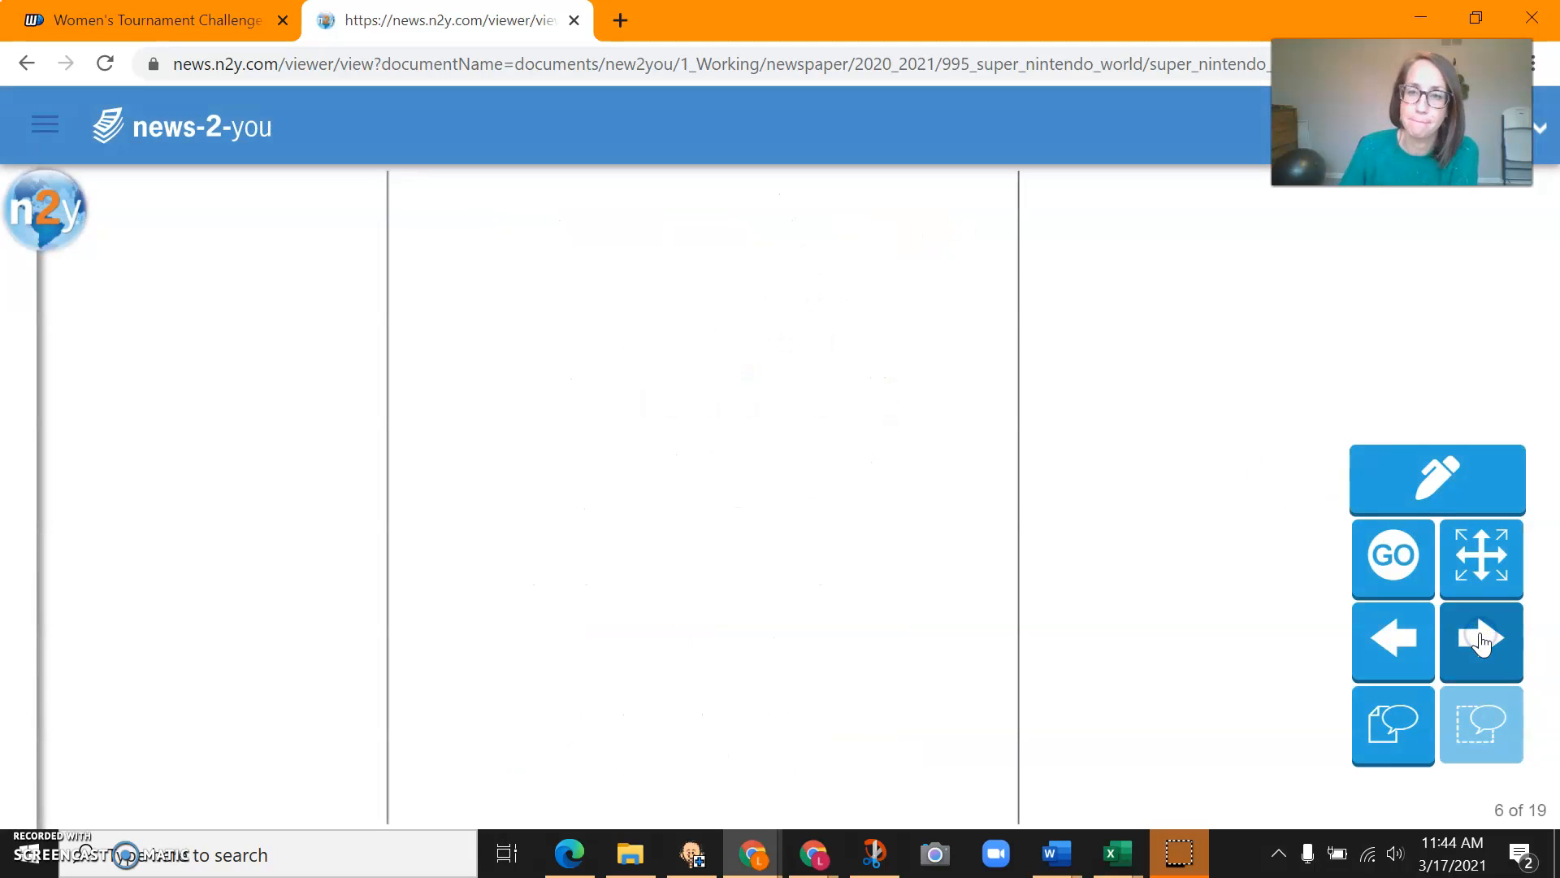
# Read page 7 on Universal Studios Japan, then turn to page 8 about Nintendo
pyautogui.click(1481, 641)
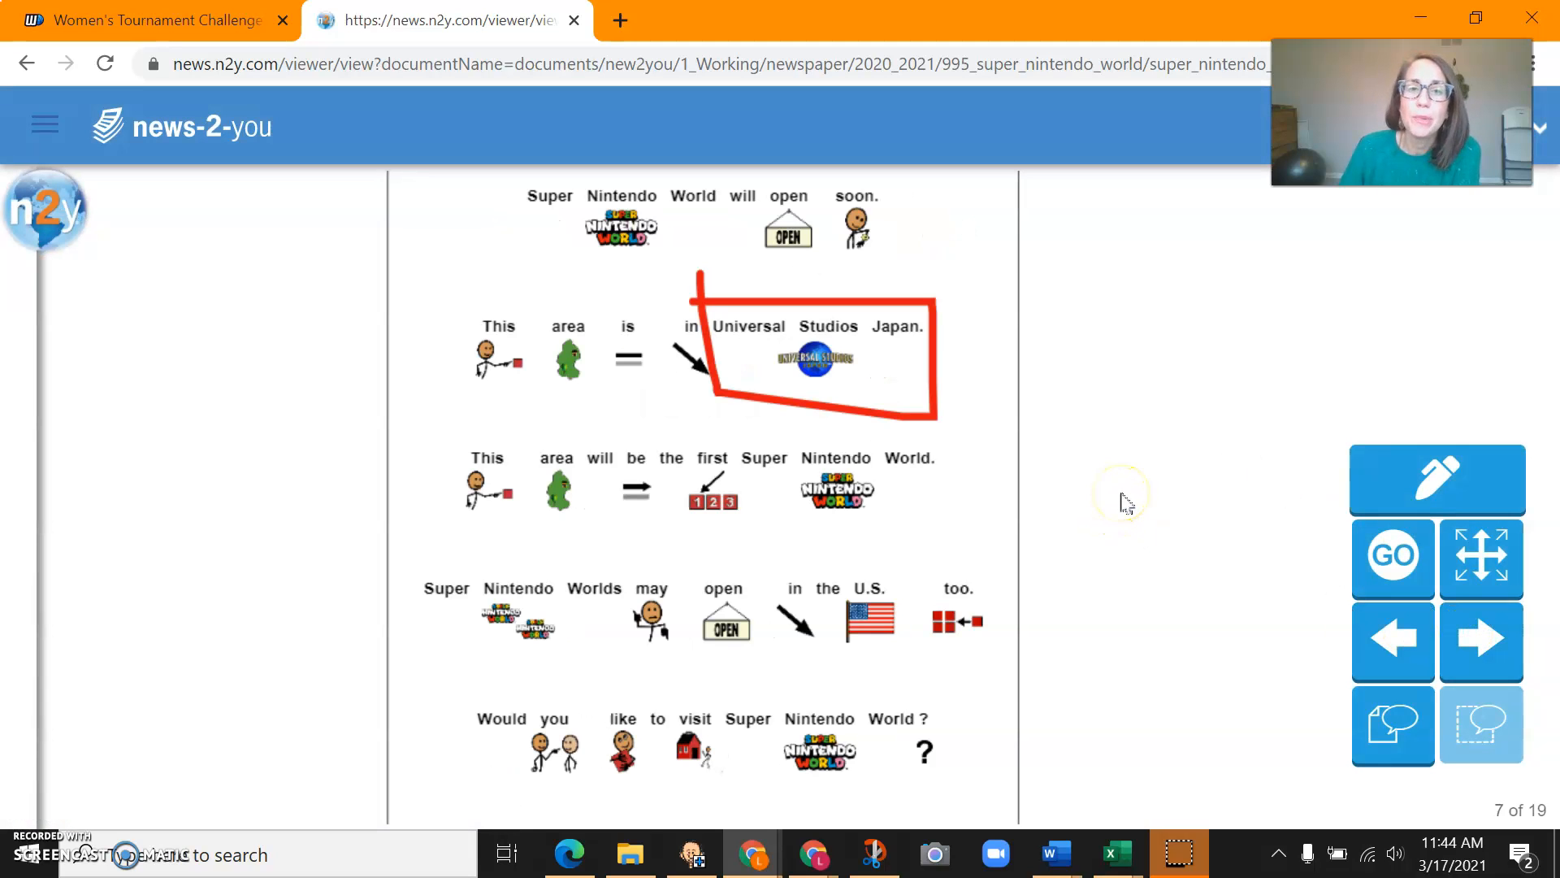
pyautogui.moveTo(1124, 502)
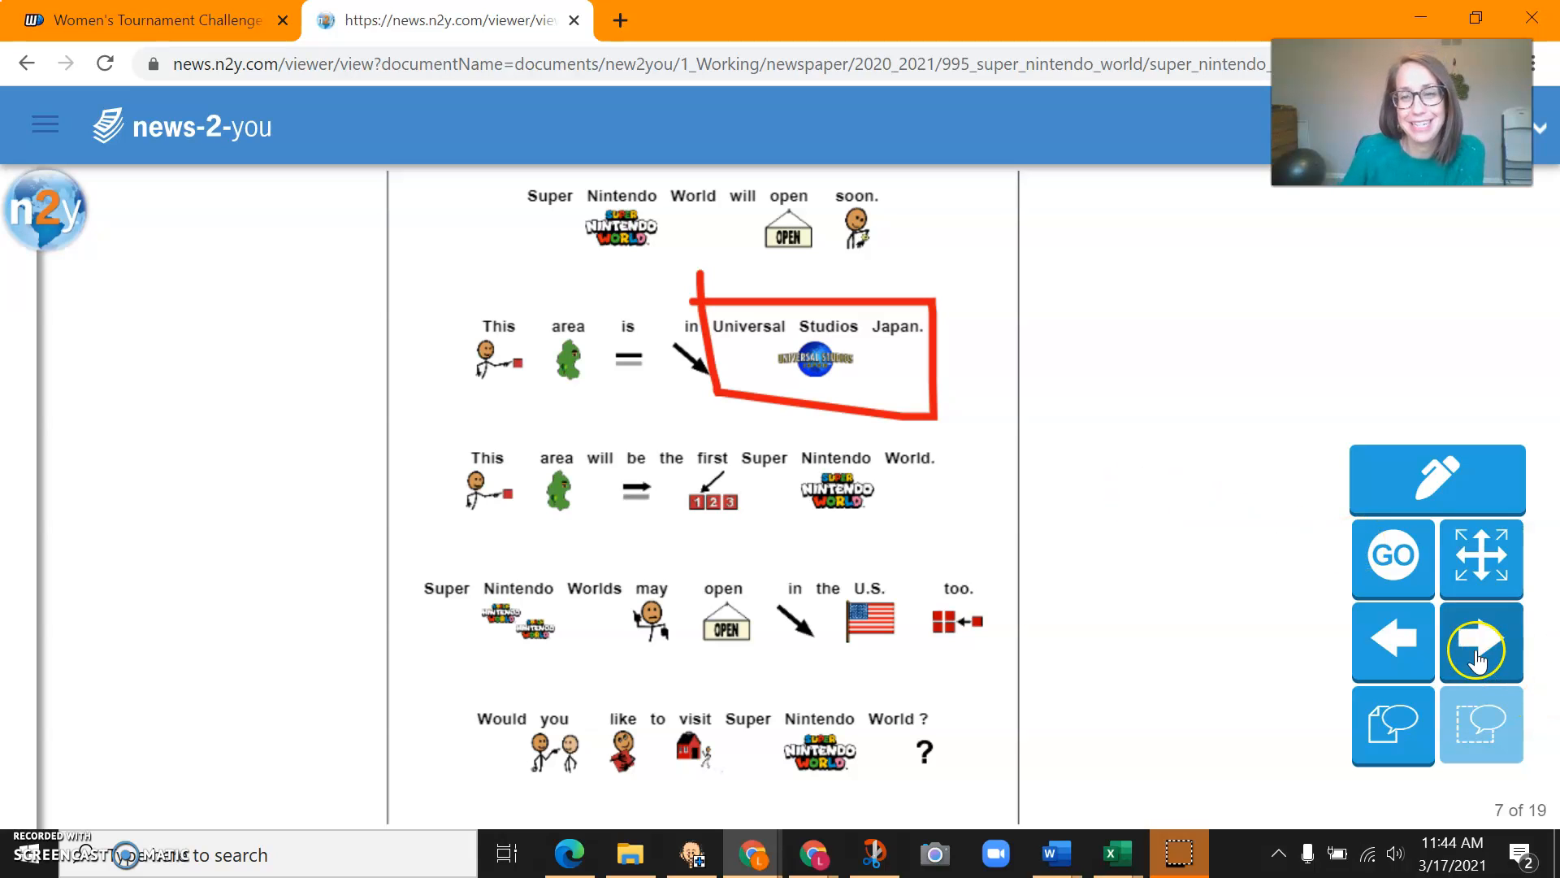
pyautogui.click(1479, 639)
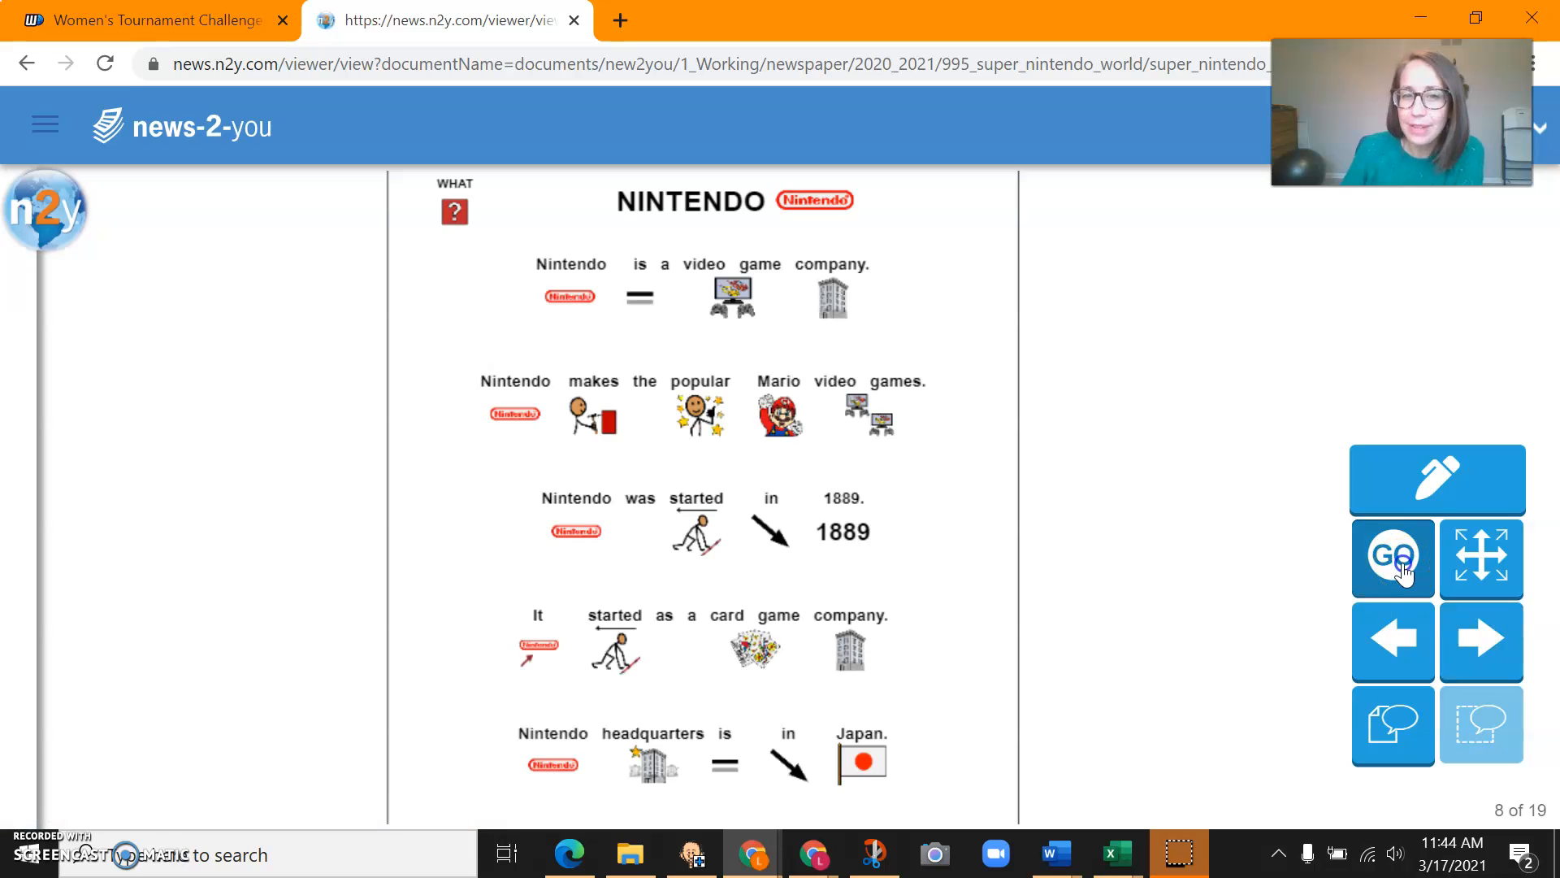
# Page forward past the joke pages 11 and 12 to the page 14 review quiz
pyautogui.click(1392, 556)
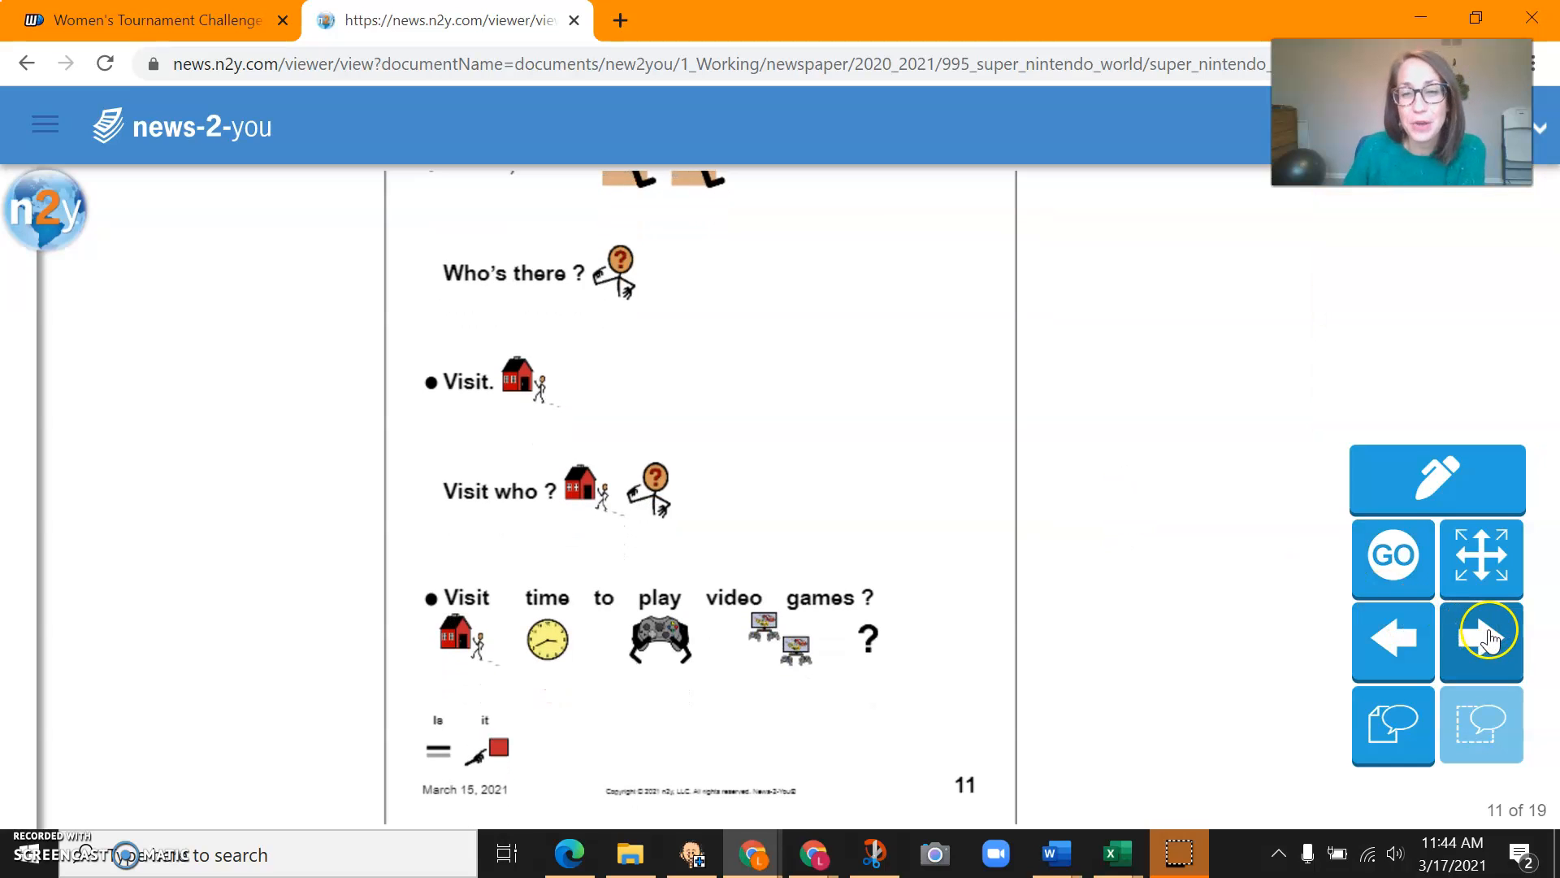
pyautogui.click(1480, 639)
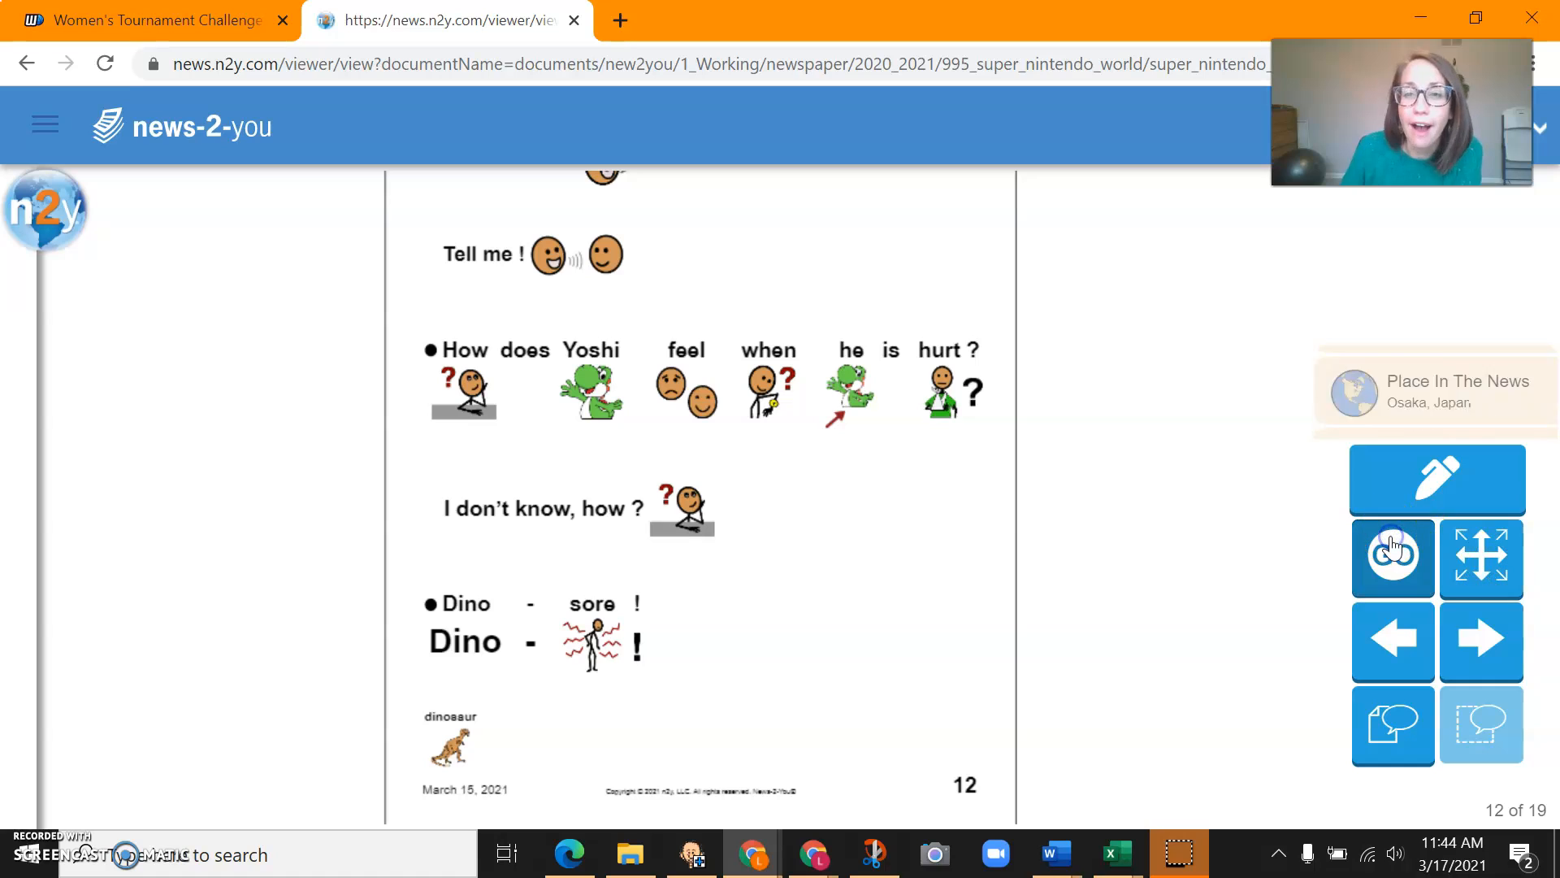
pyautogui.click(1391, 558)
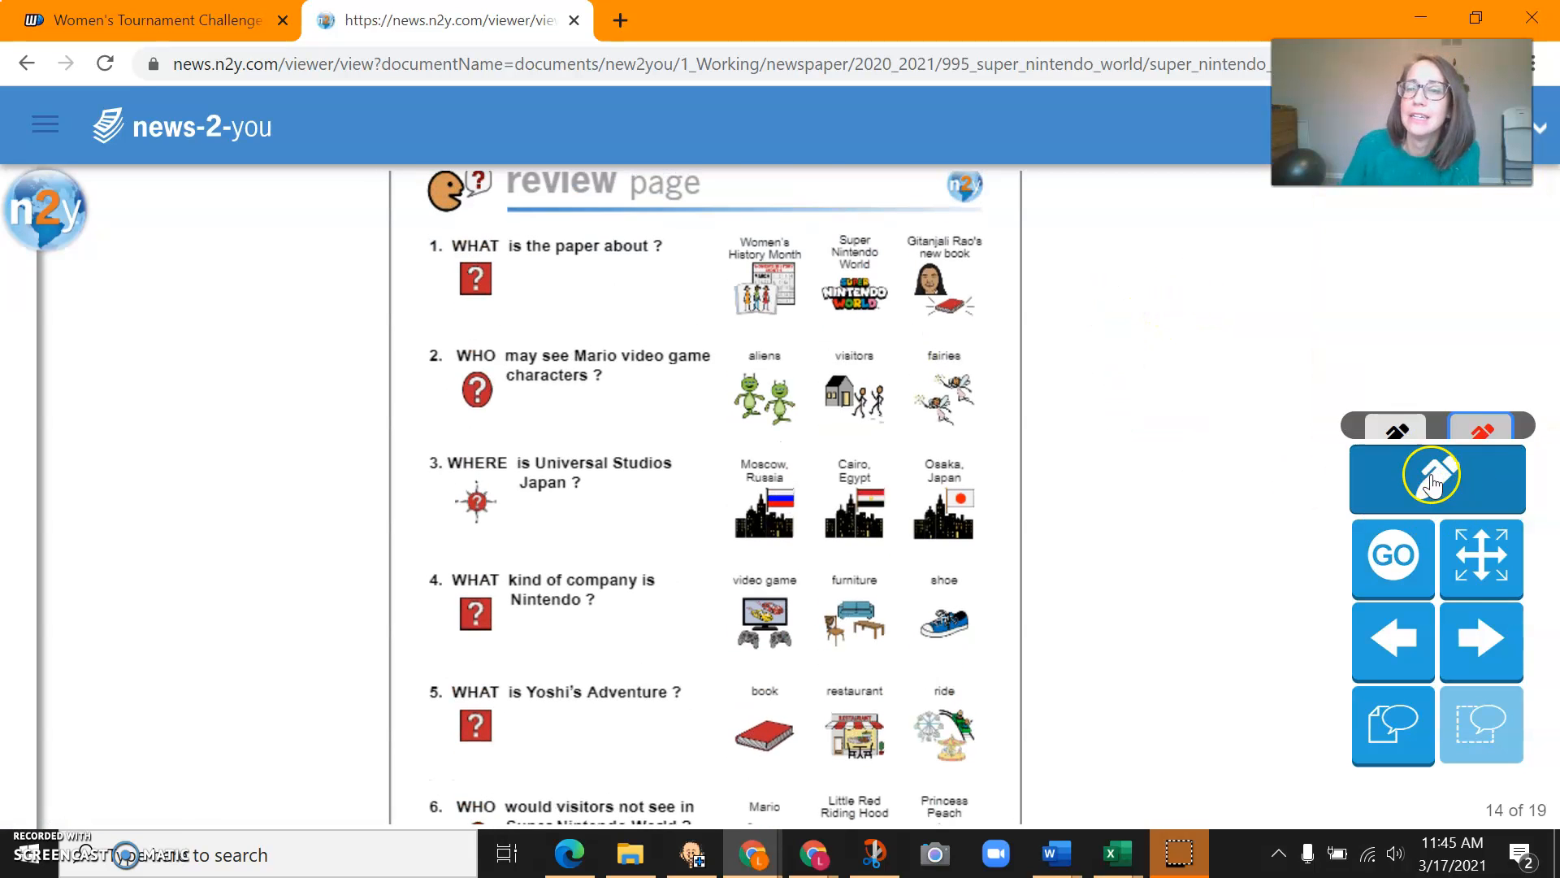
# Circle Super Nintendo World in red for question 1 and enlarge the page
pyautogui.click(1433, 478)
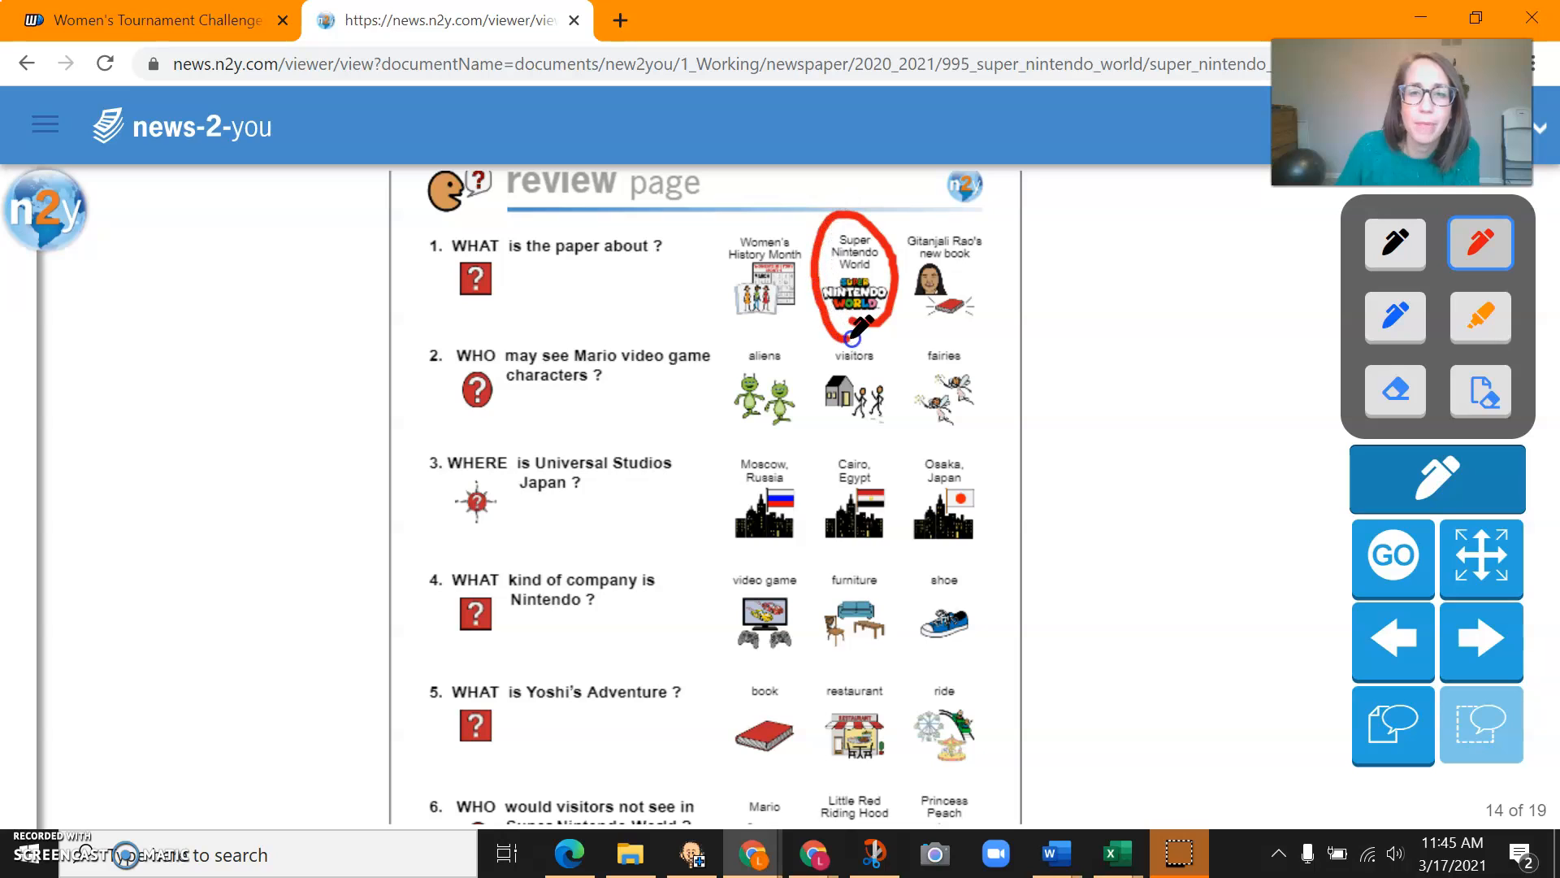
pyautogui.moveTo(1482, 642)
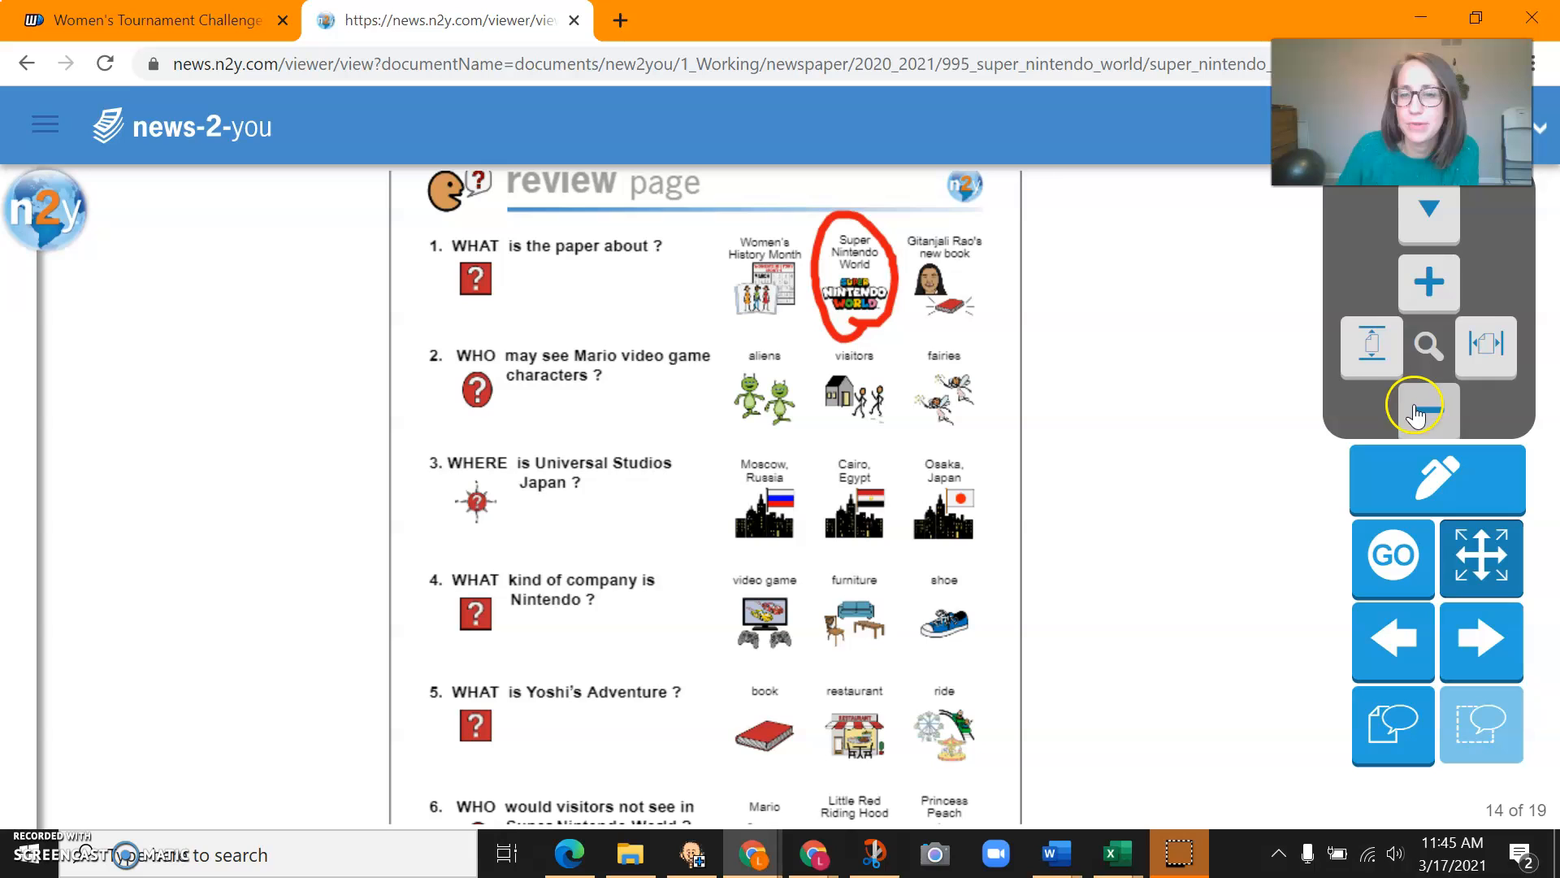
pyautogui.click(1428, 282)
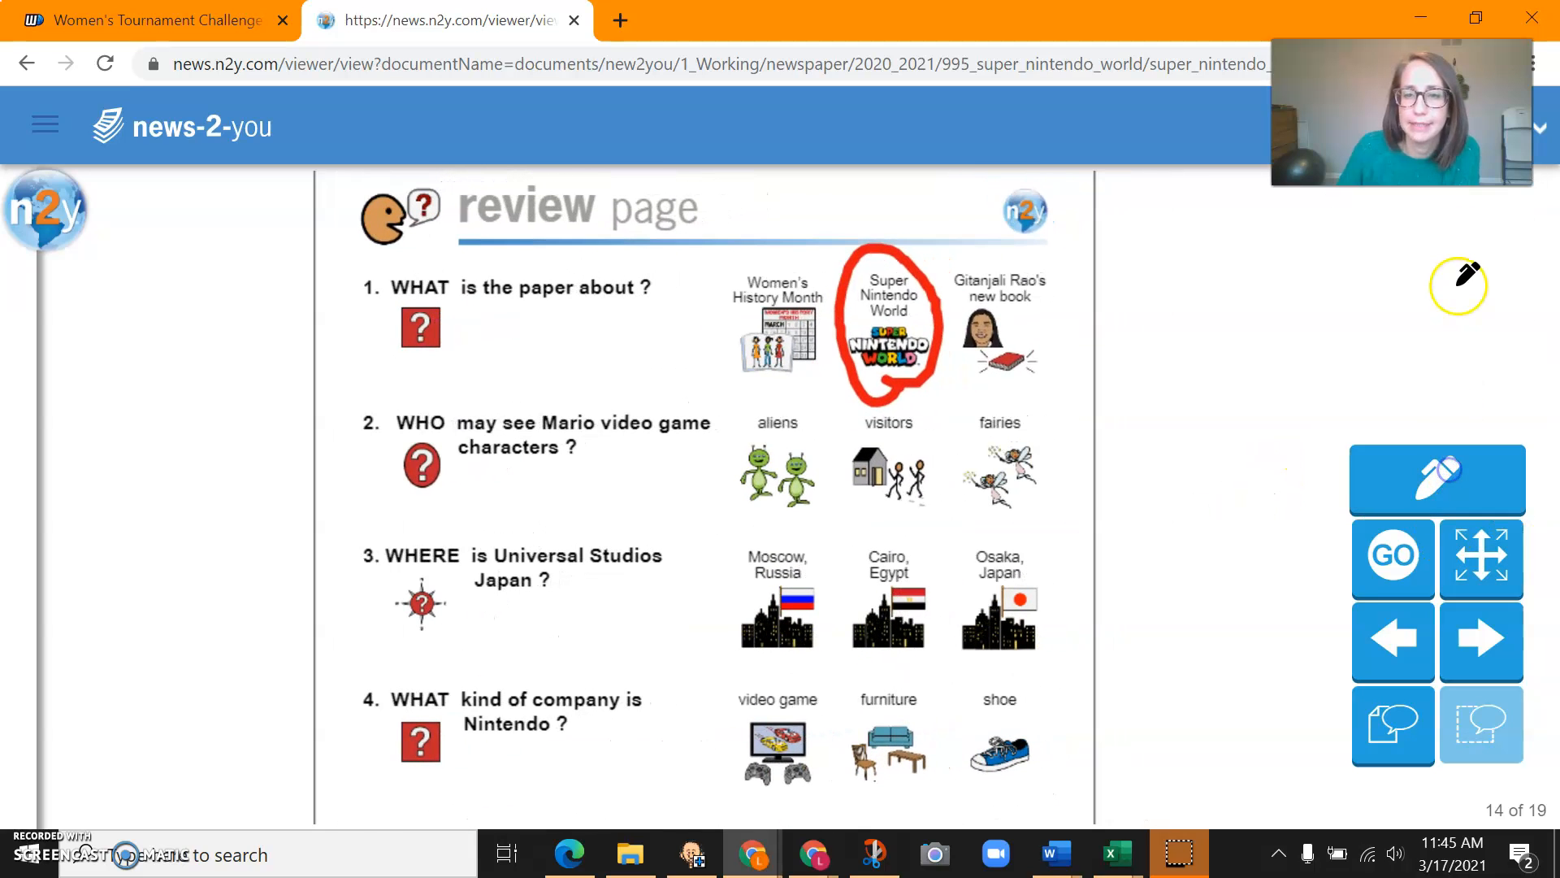
# Pick the red pen again and circle visitors as question 2's answer
pyautogui.click(1435, 478)
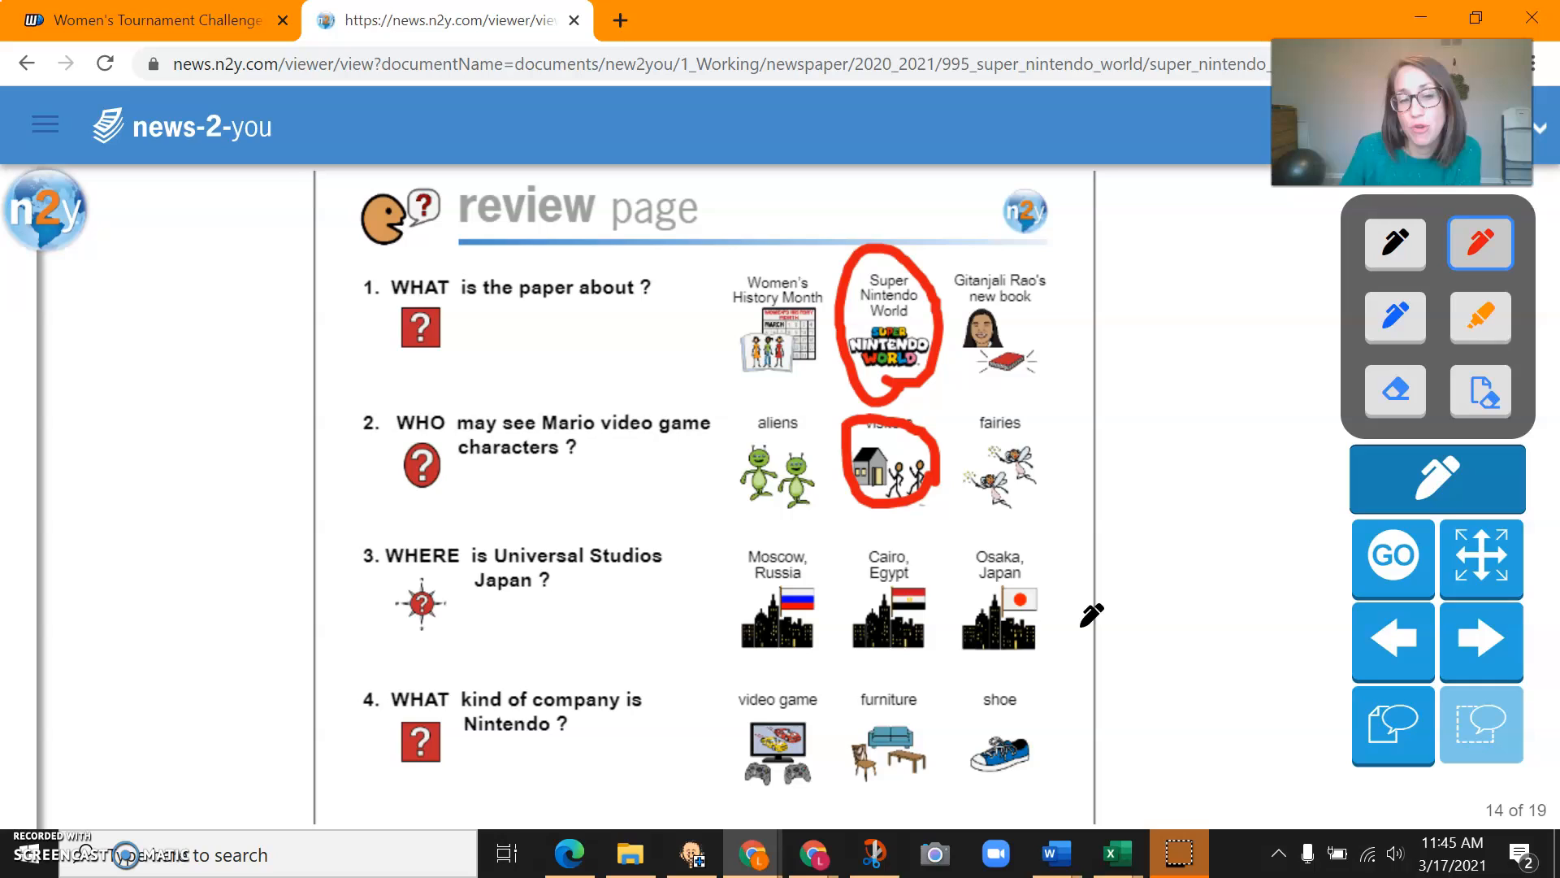
pyautogui.moveTo(1179, 754)
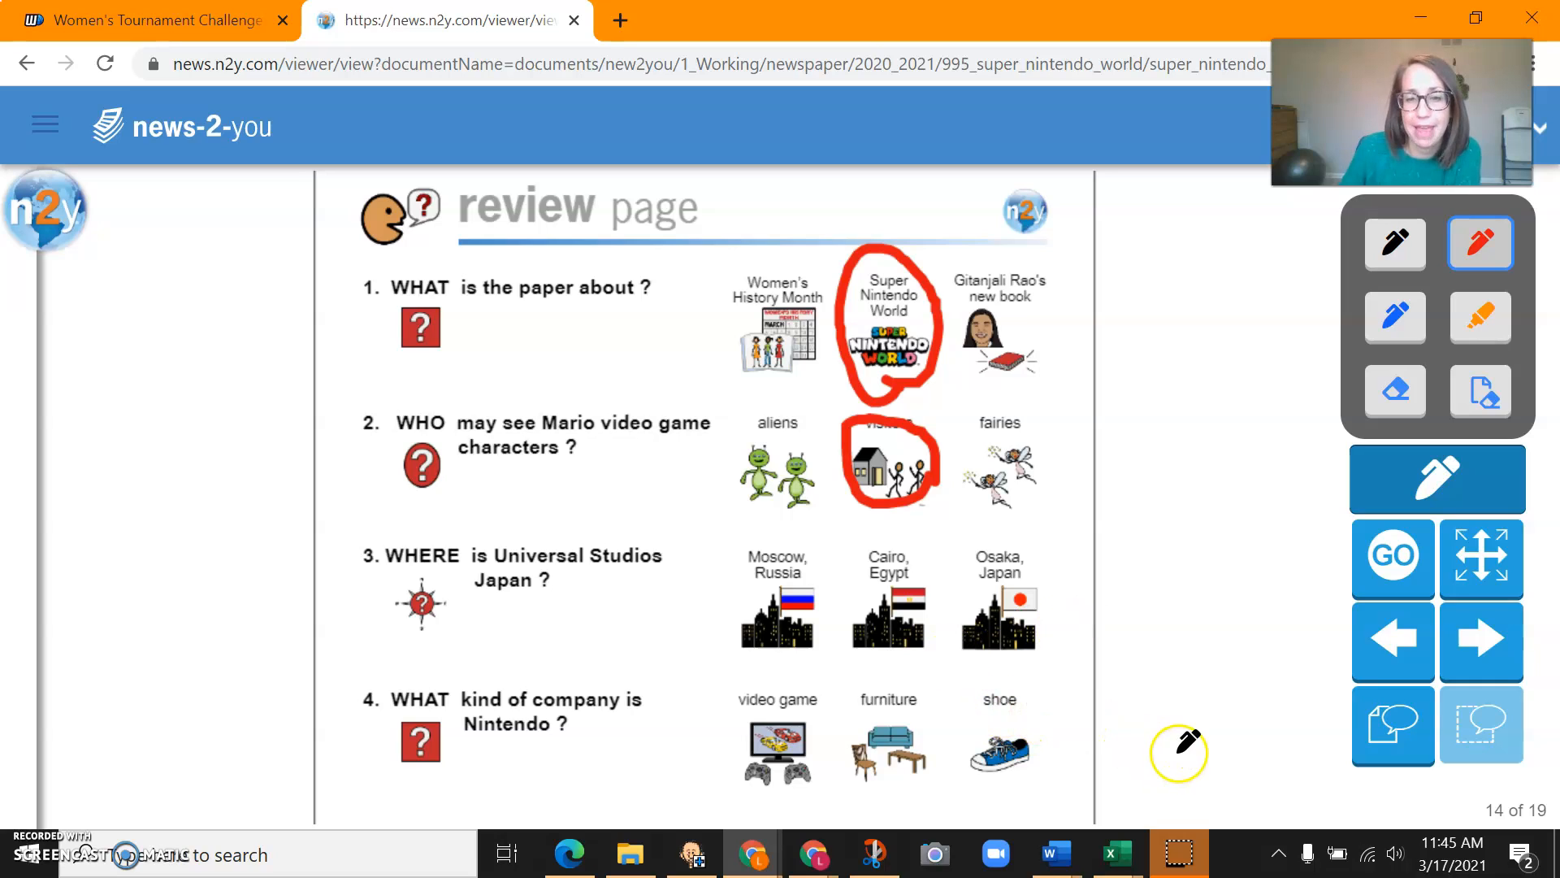
pyautogui.moveTo(796, 617)
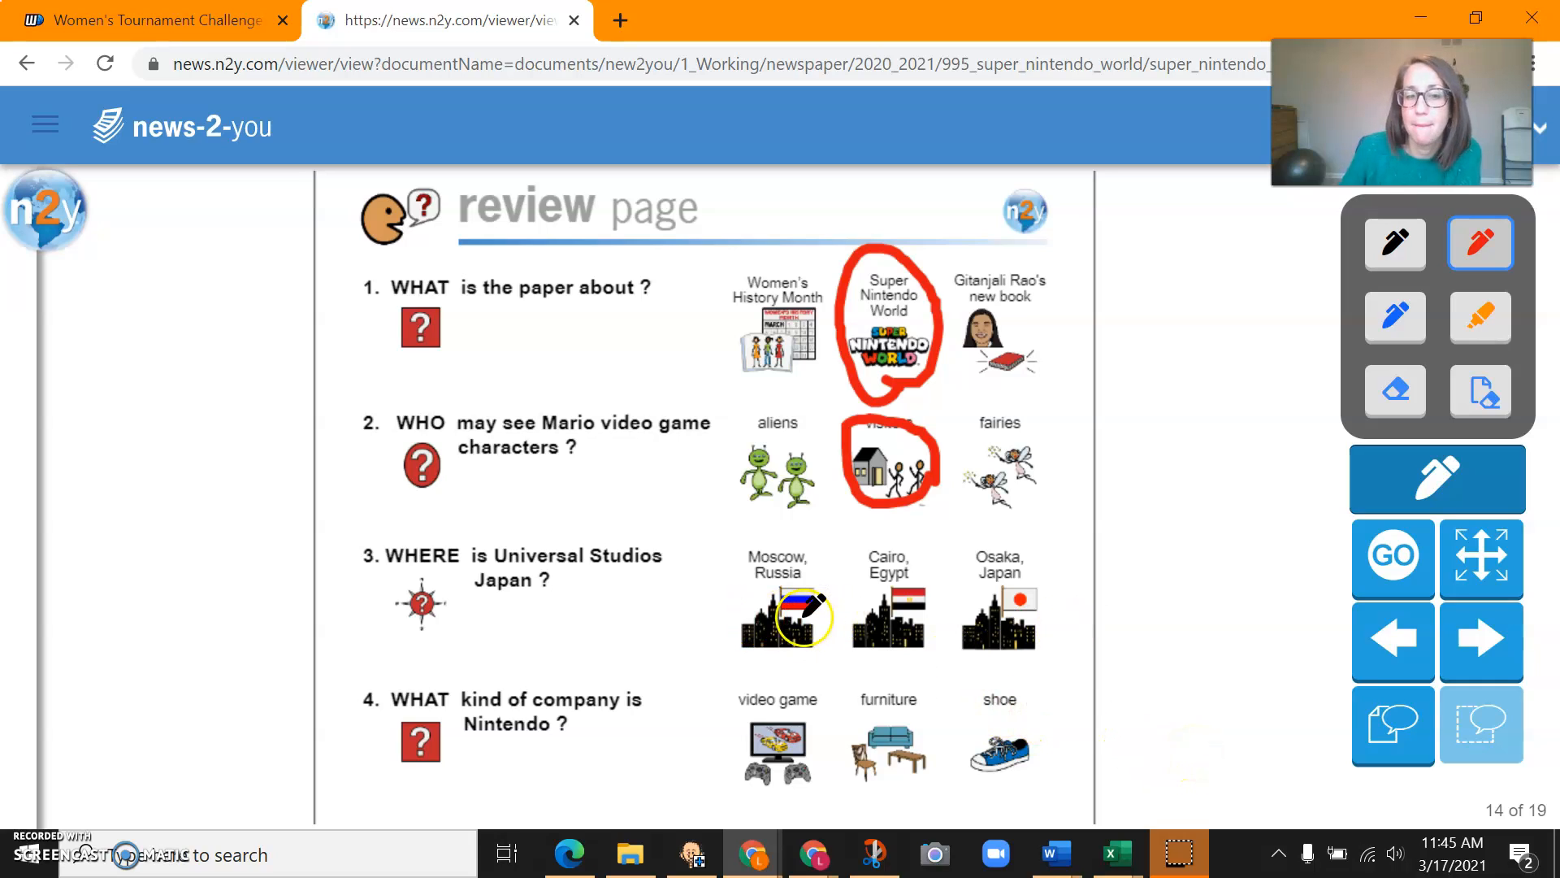
pyautogui.moveTo(921, 598)
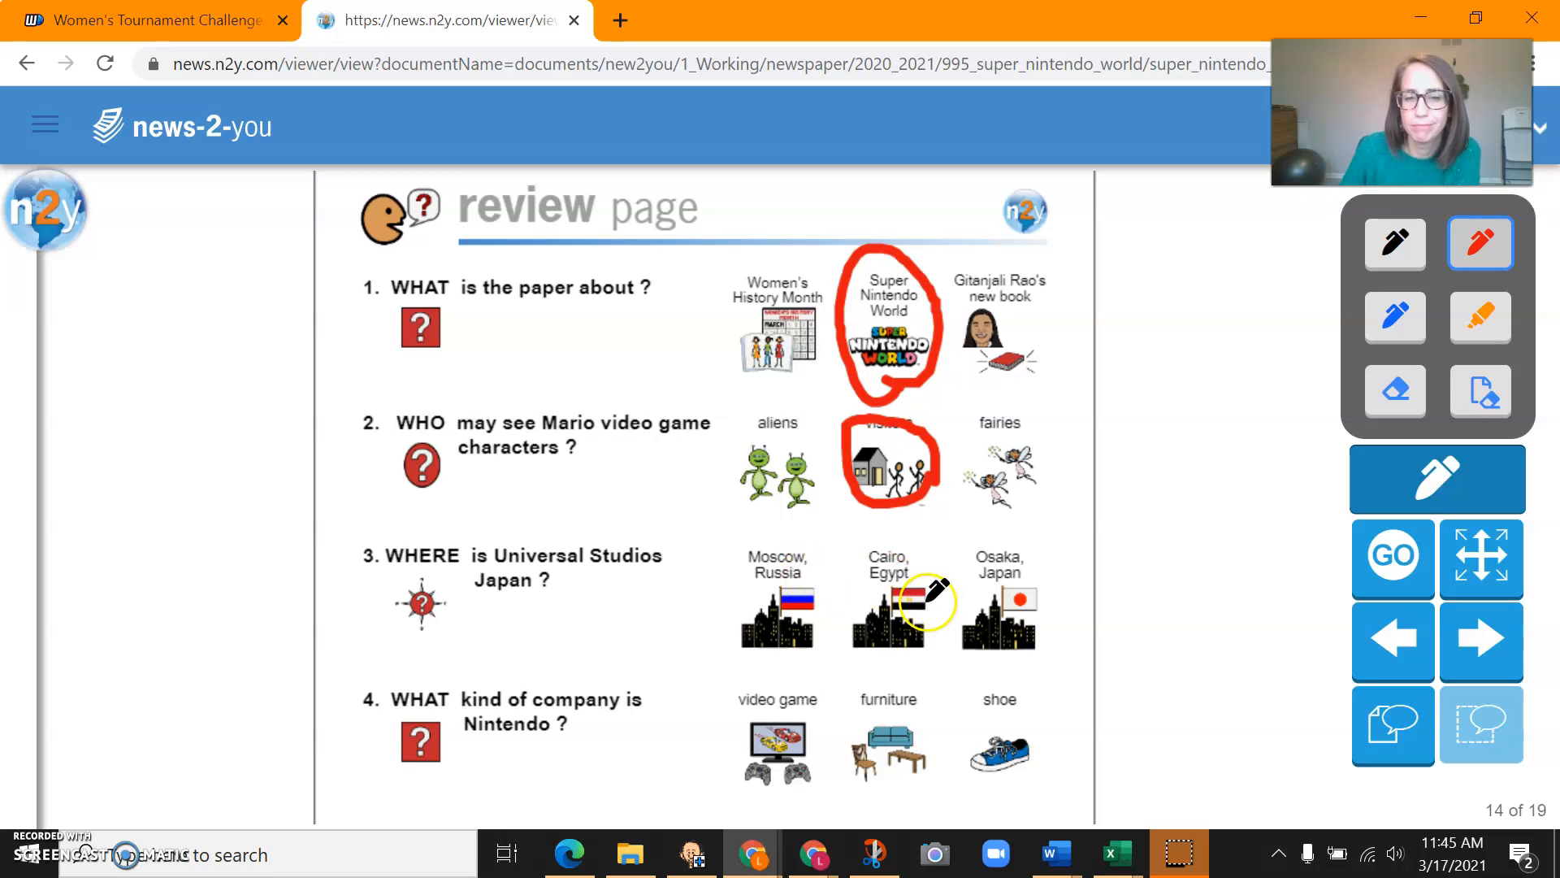
pyautogui.moveTo(1045, 555)
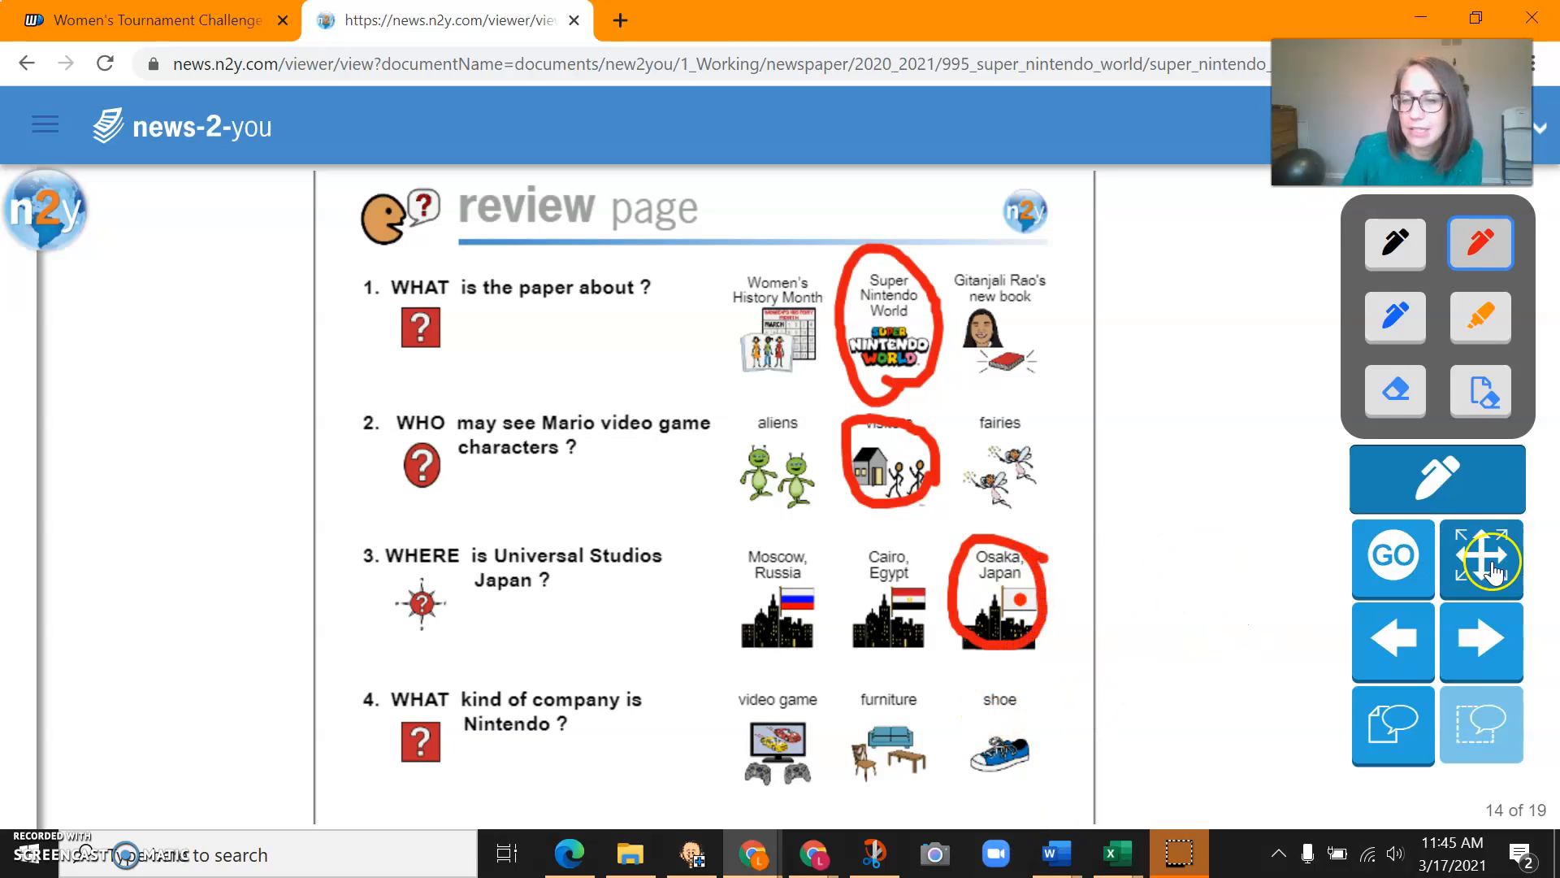
# Scroll the review page down to questions 4 through 6
pyautogui.scroll(-3)
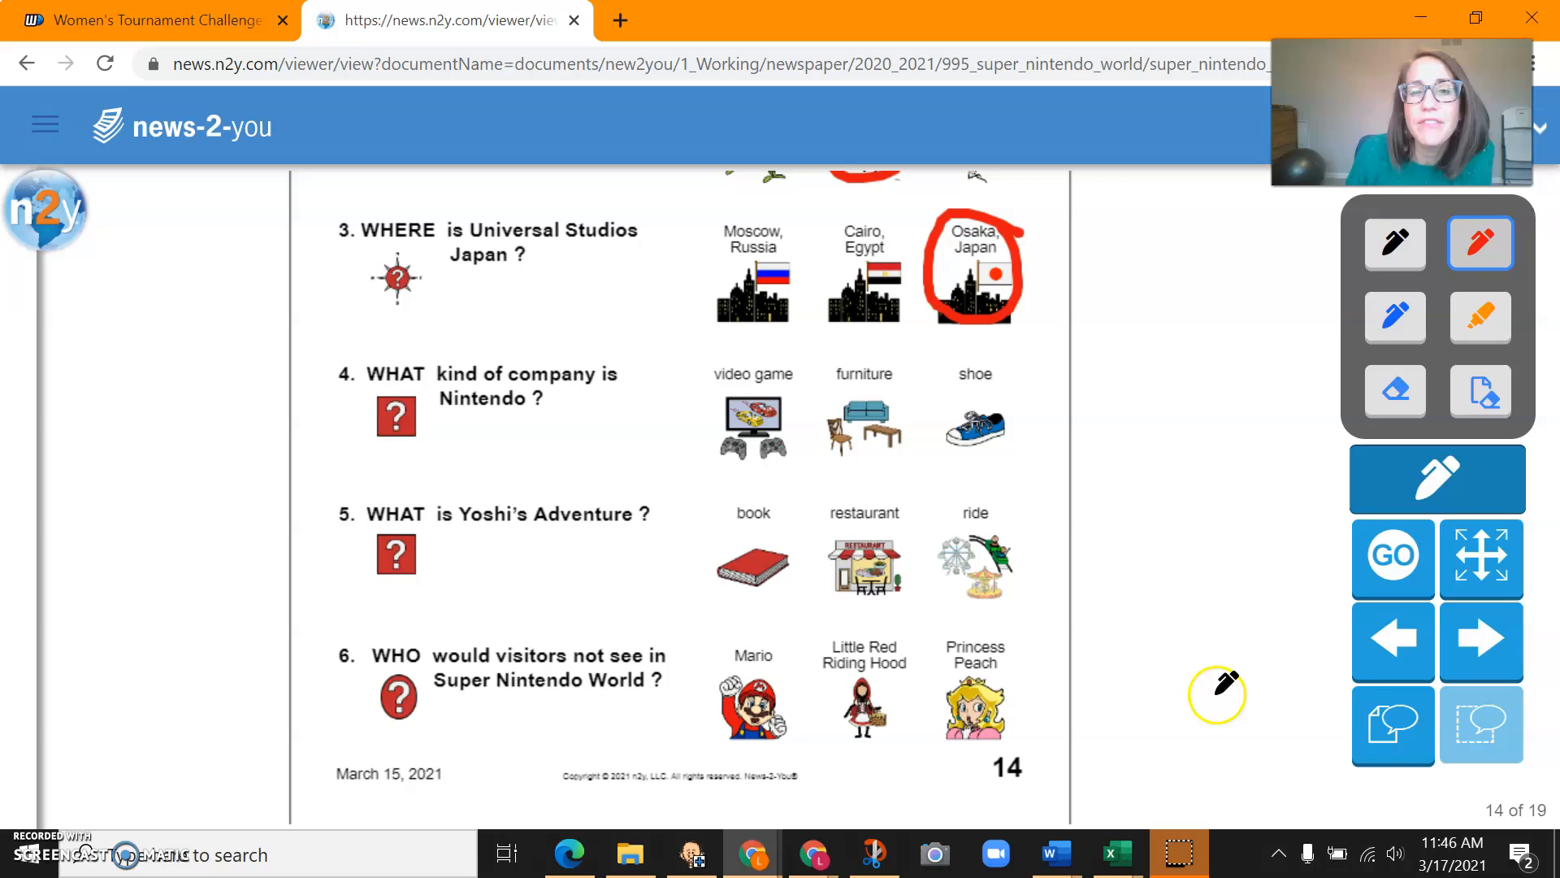
pyautogui.moveTo(1034, 642)
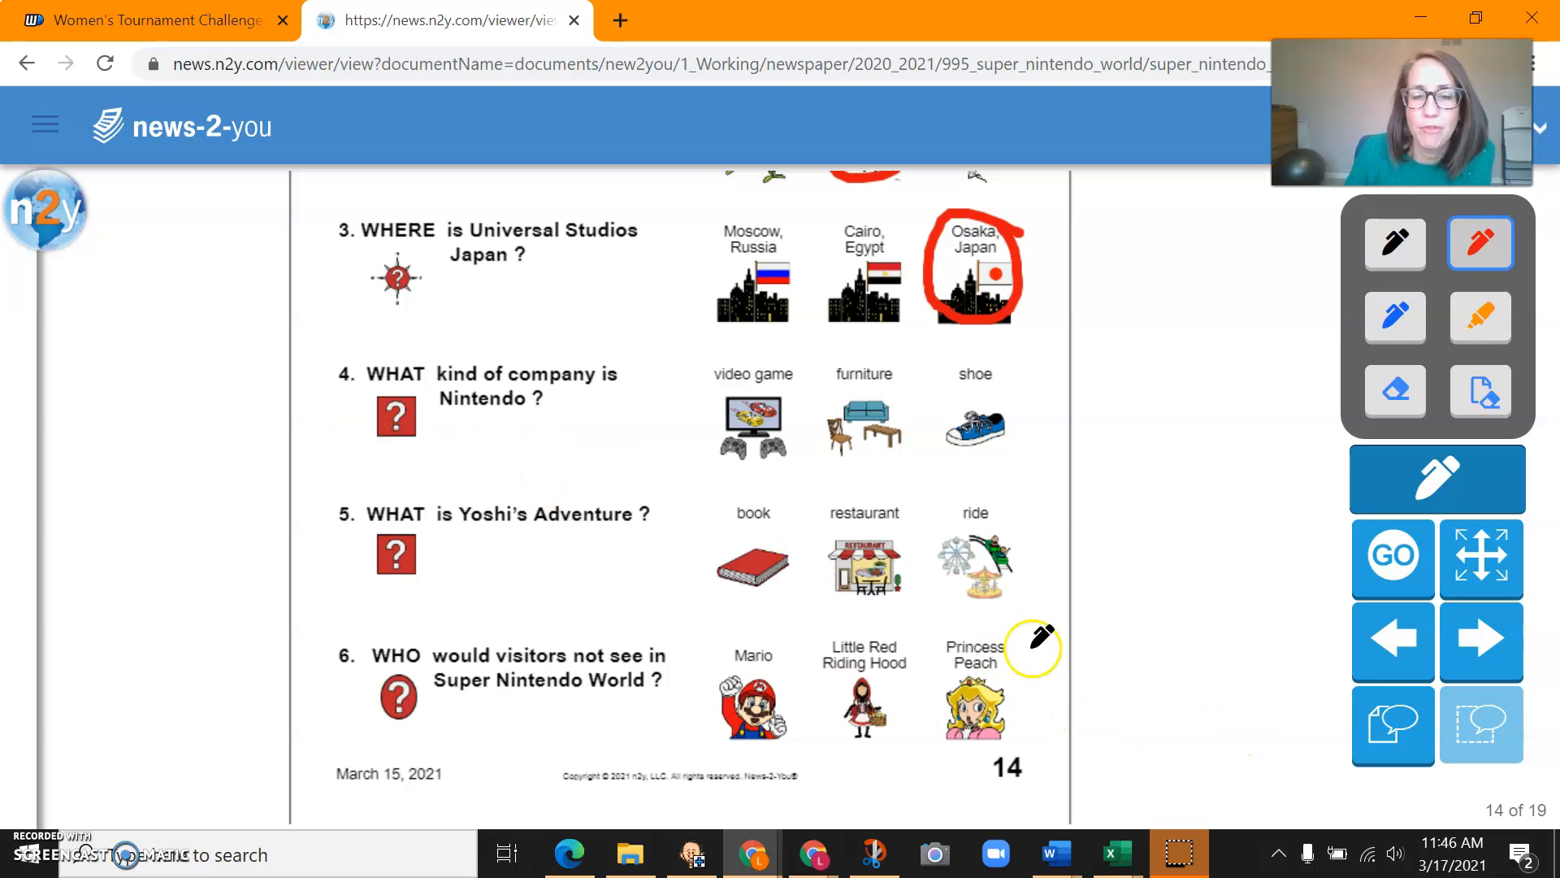
pyautogui.moveTo(870, 398)
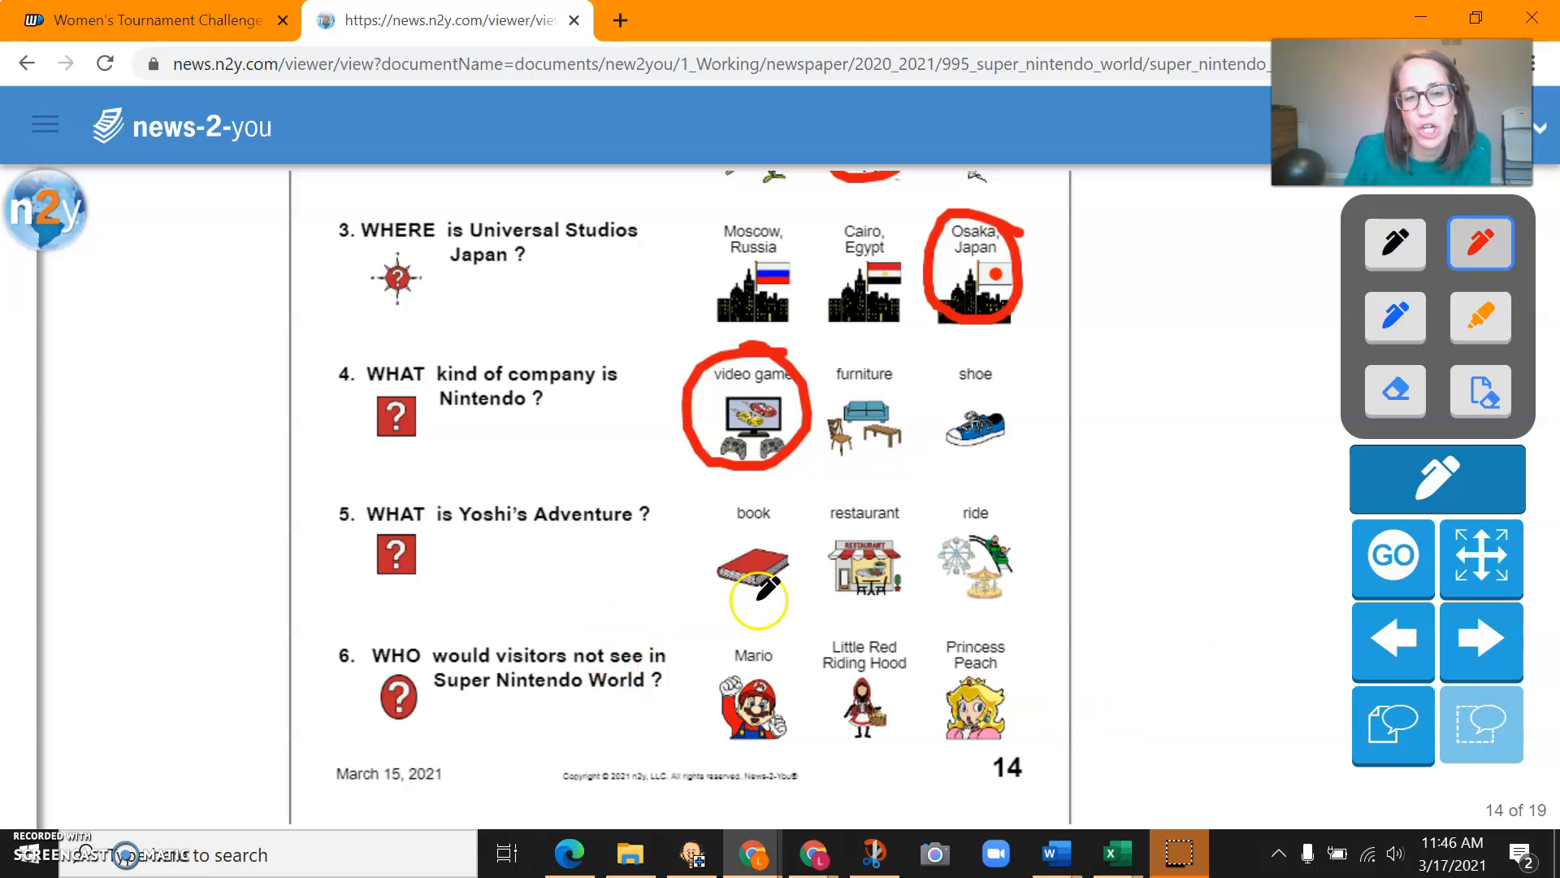
pyautogui.moveTo(974, 562)
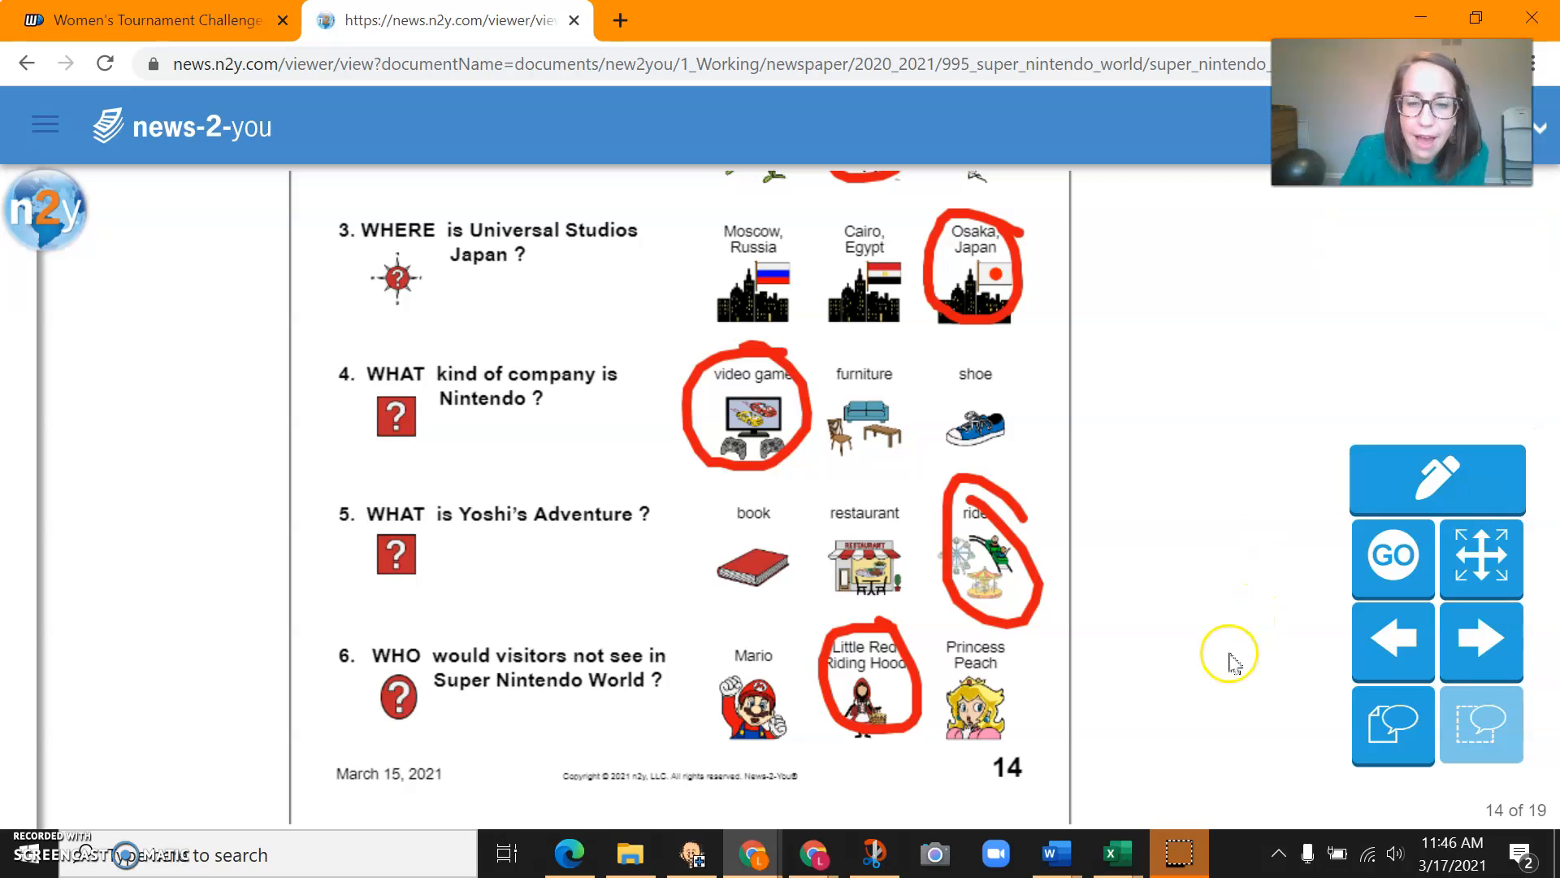
pyautogui.moveTo(1194, 684)
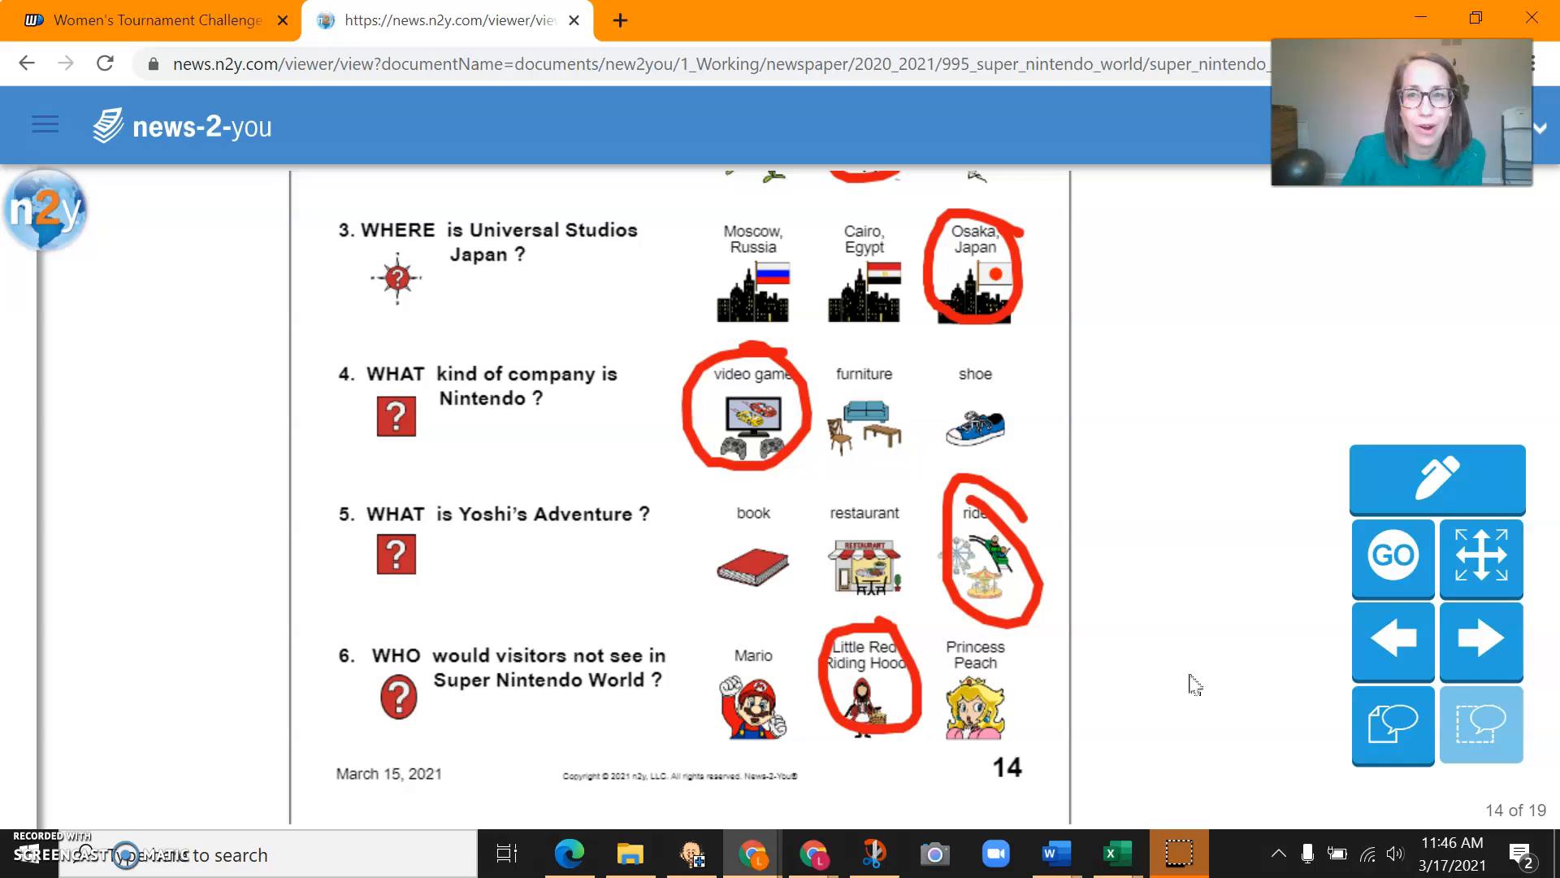
pyautogui.moveTo(1172, 347)
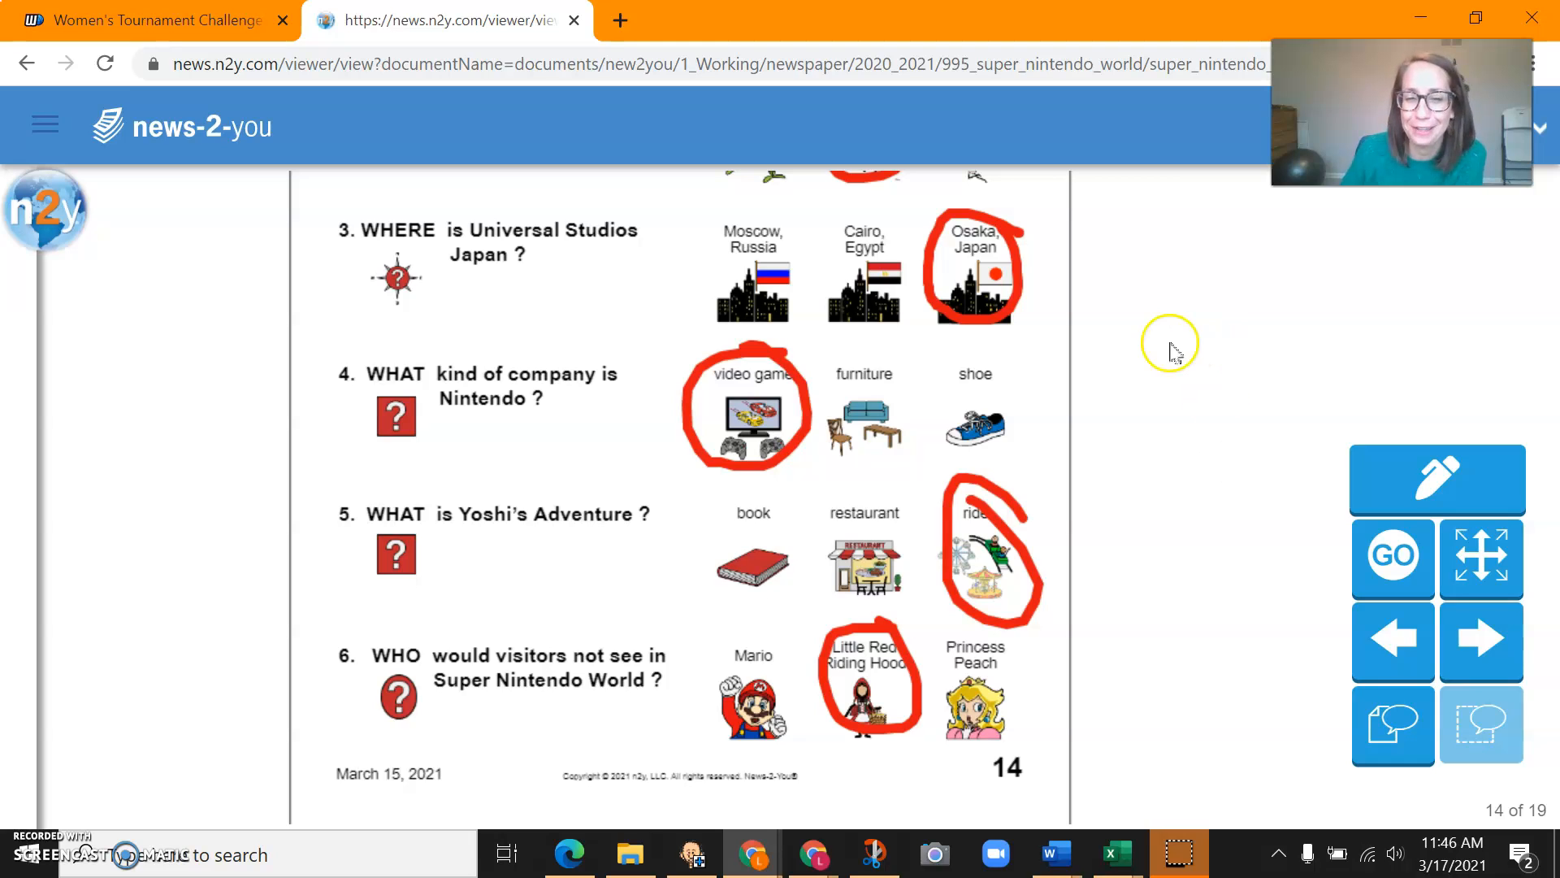